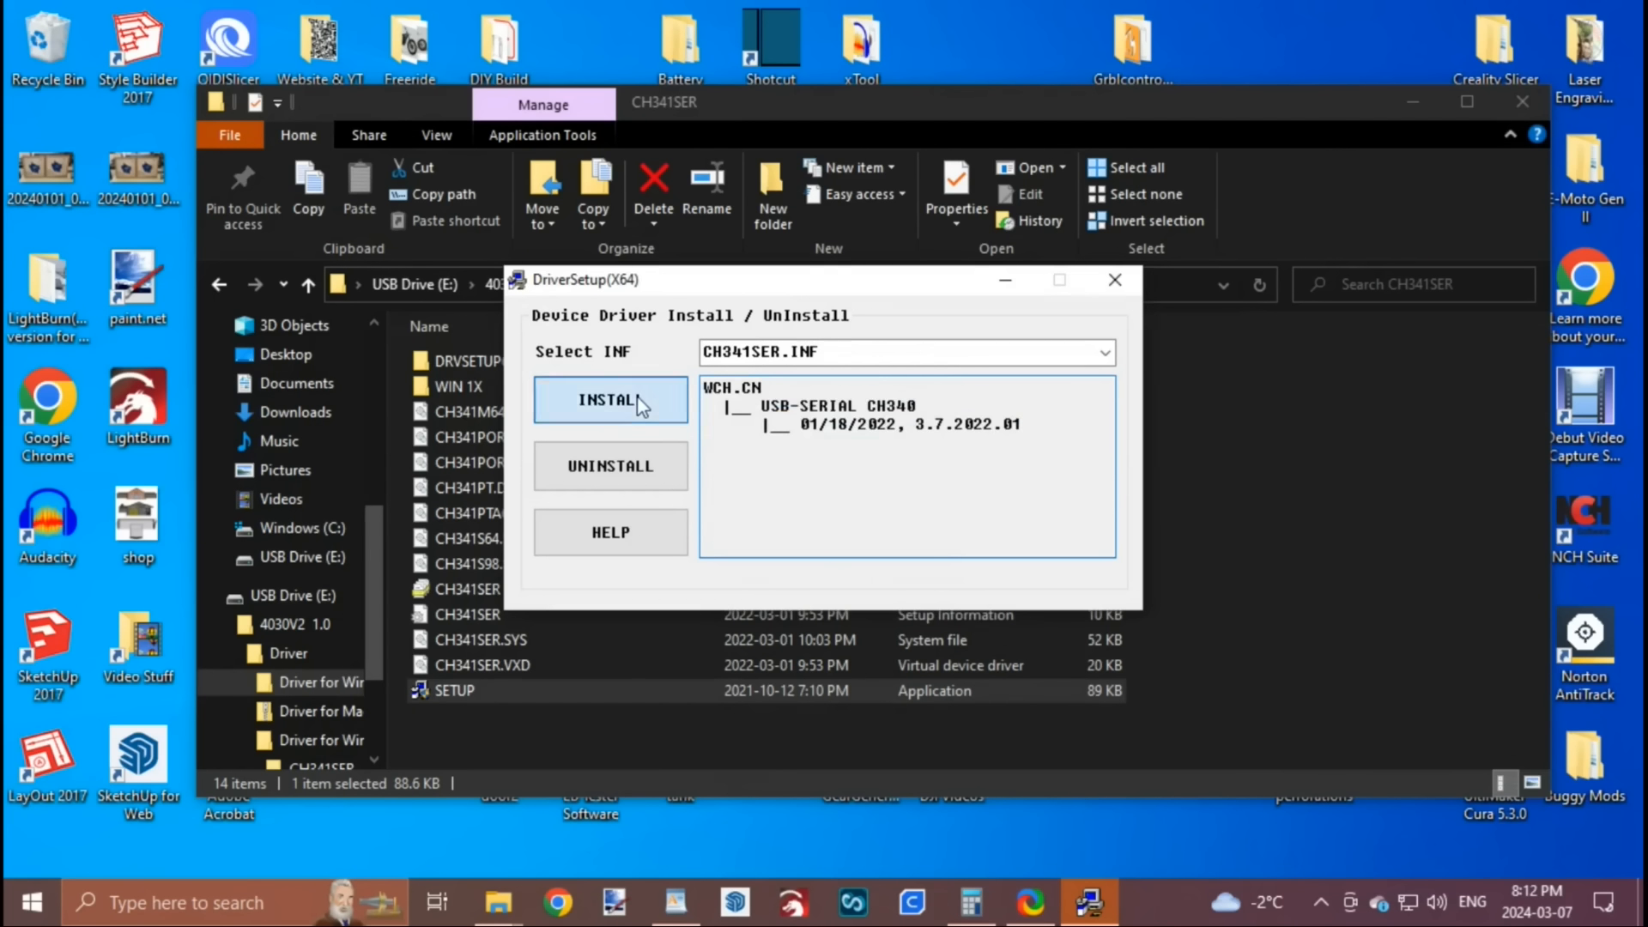
Step: Install the CH340 USB-serial driver and acknowledge the success message
left_click(609, 400)
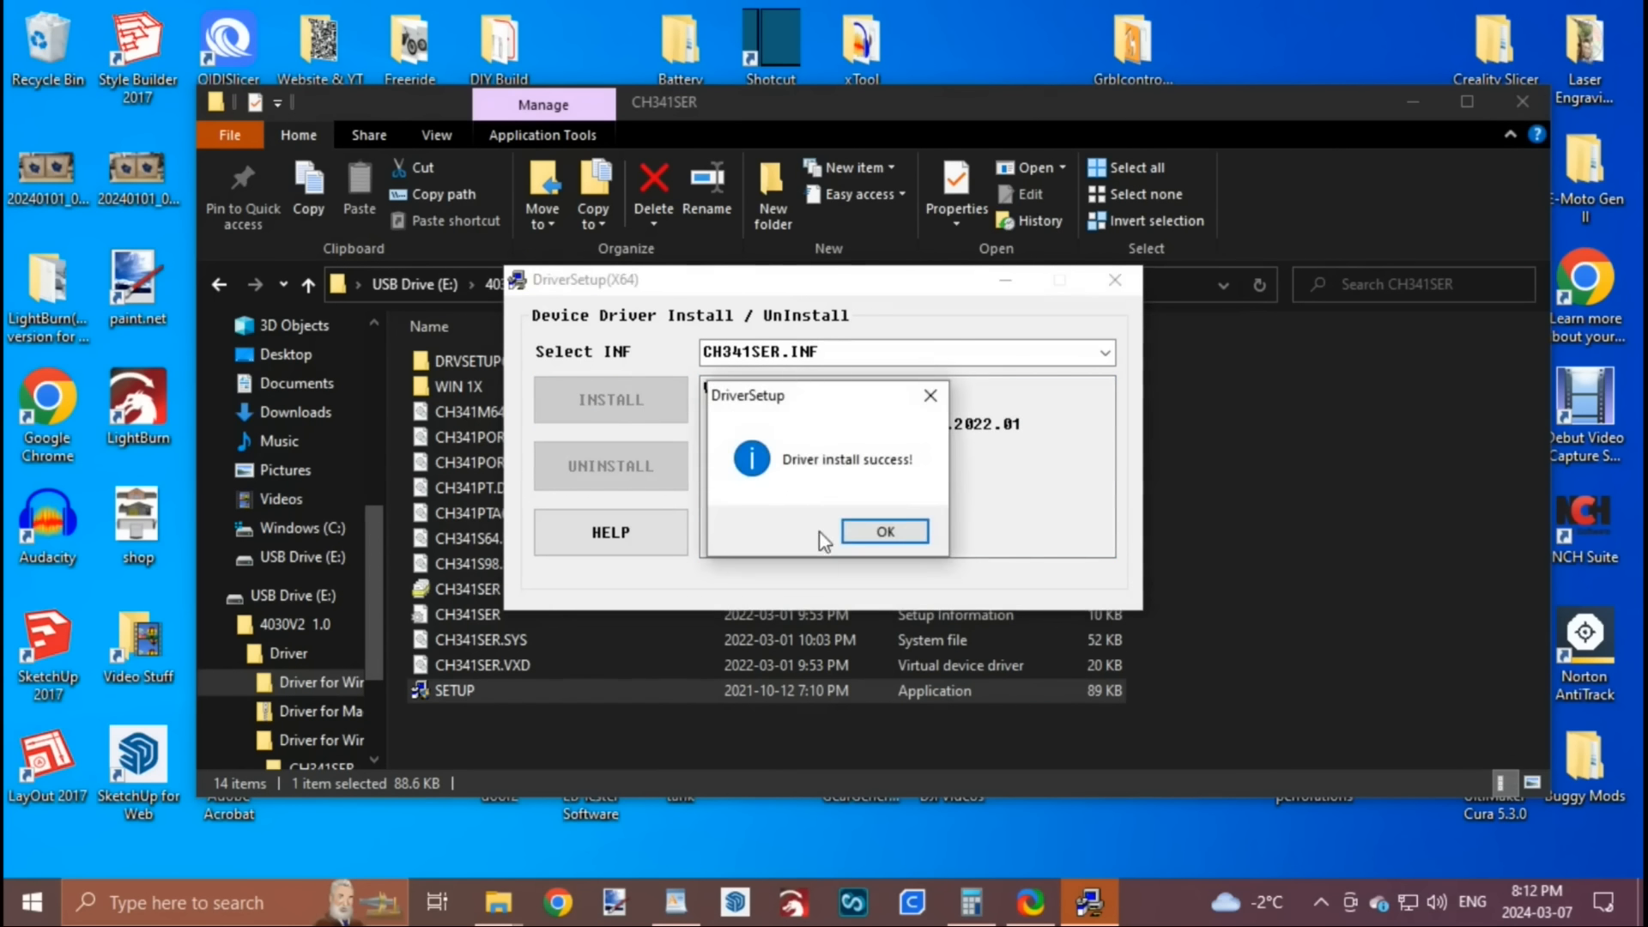
left_click(884, 530)
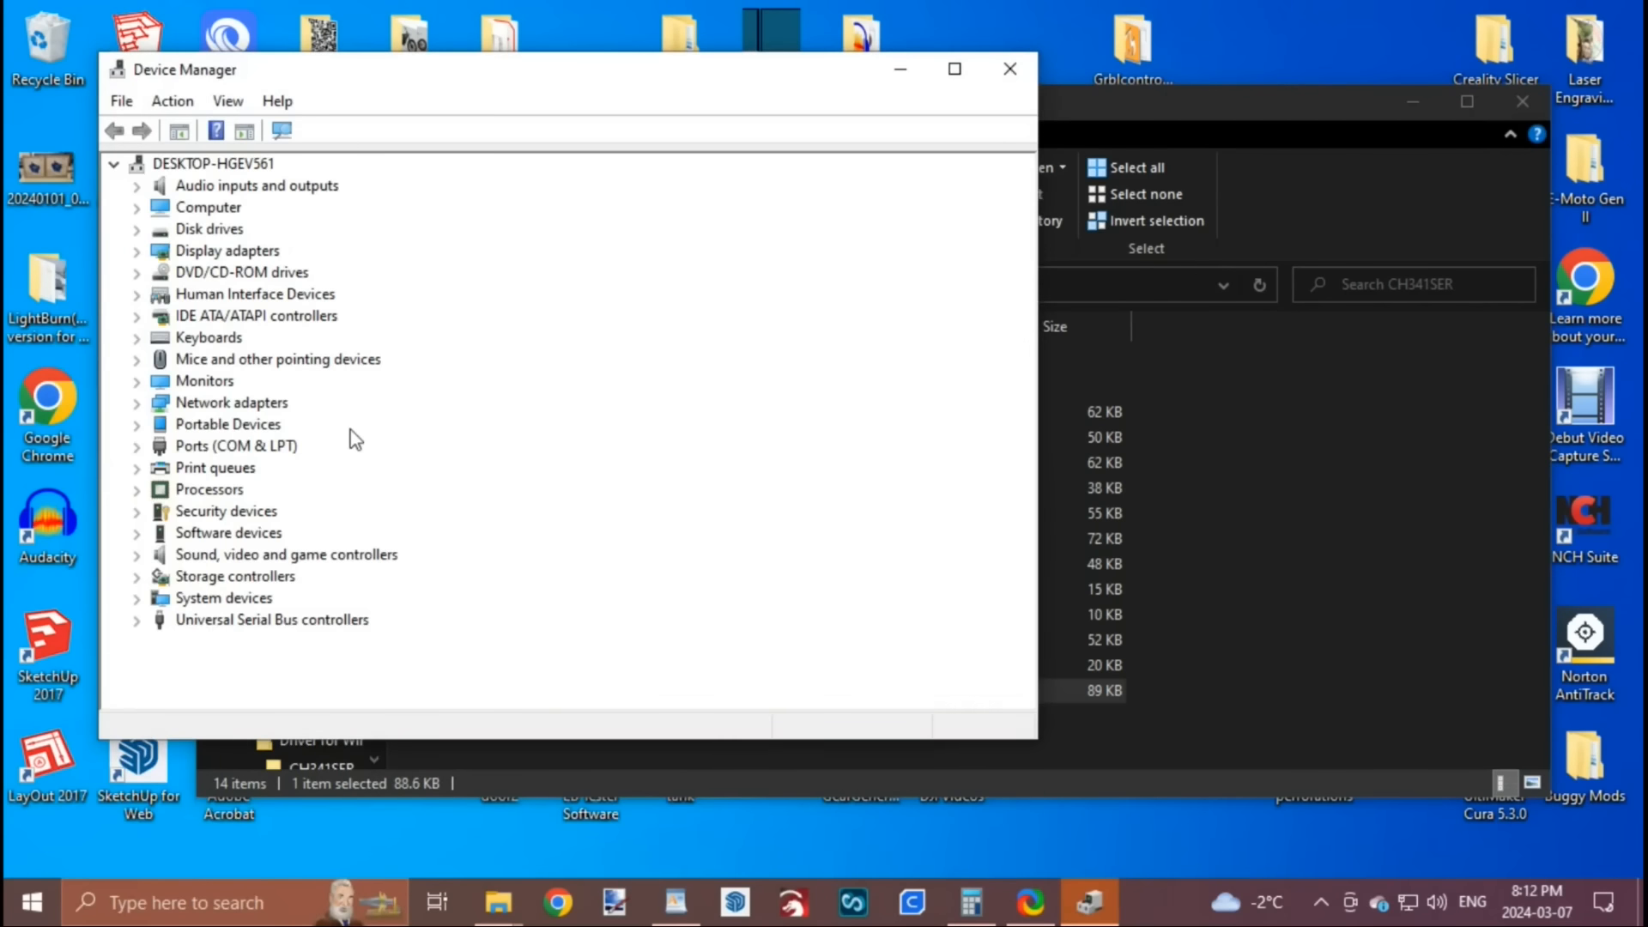
Step: Expand Ports (COM & LPT), confirm USB-SERIAL CH340 on COM14, and close Device Manager
left_click(137, 446)
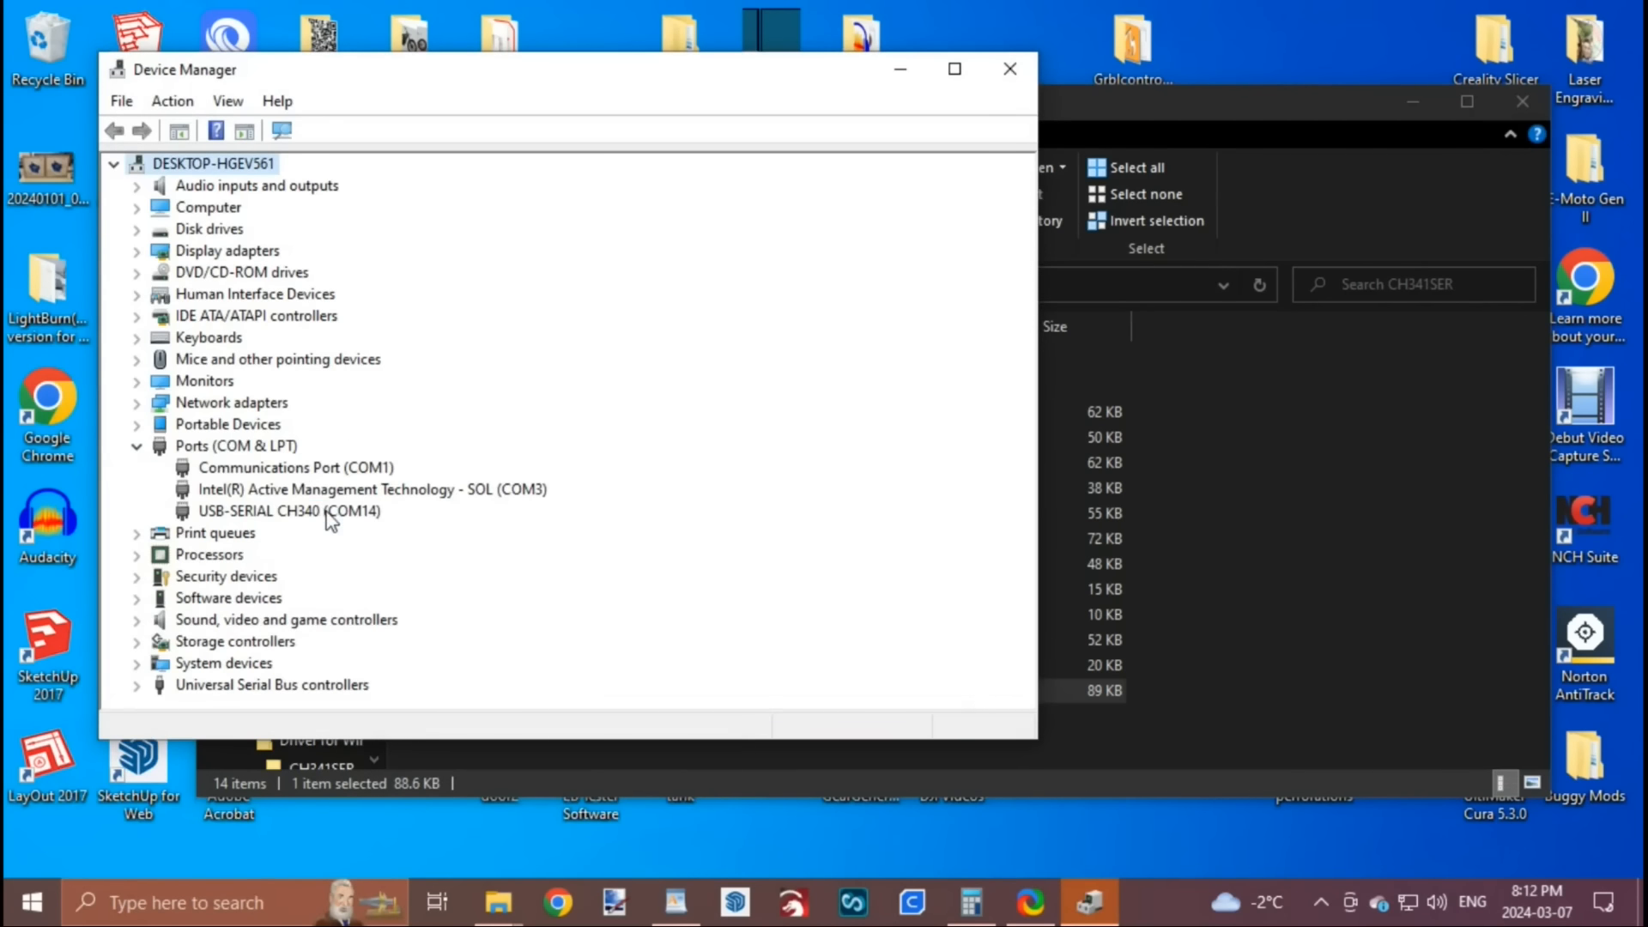
left_click(287, 511)
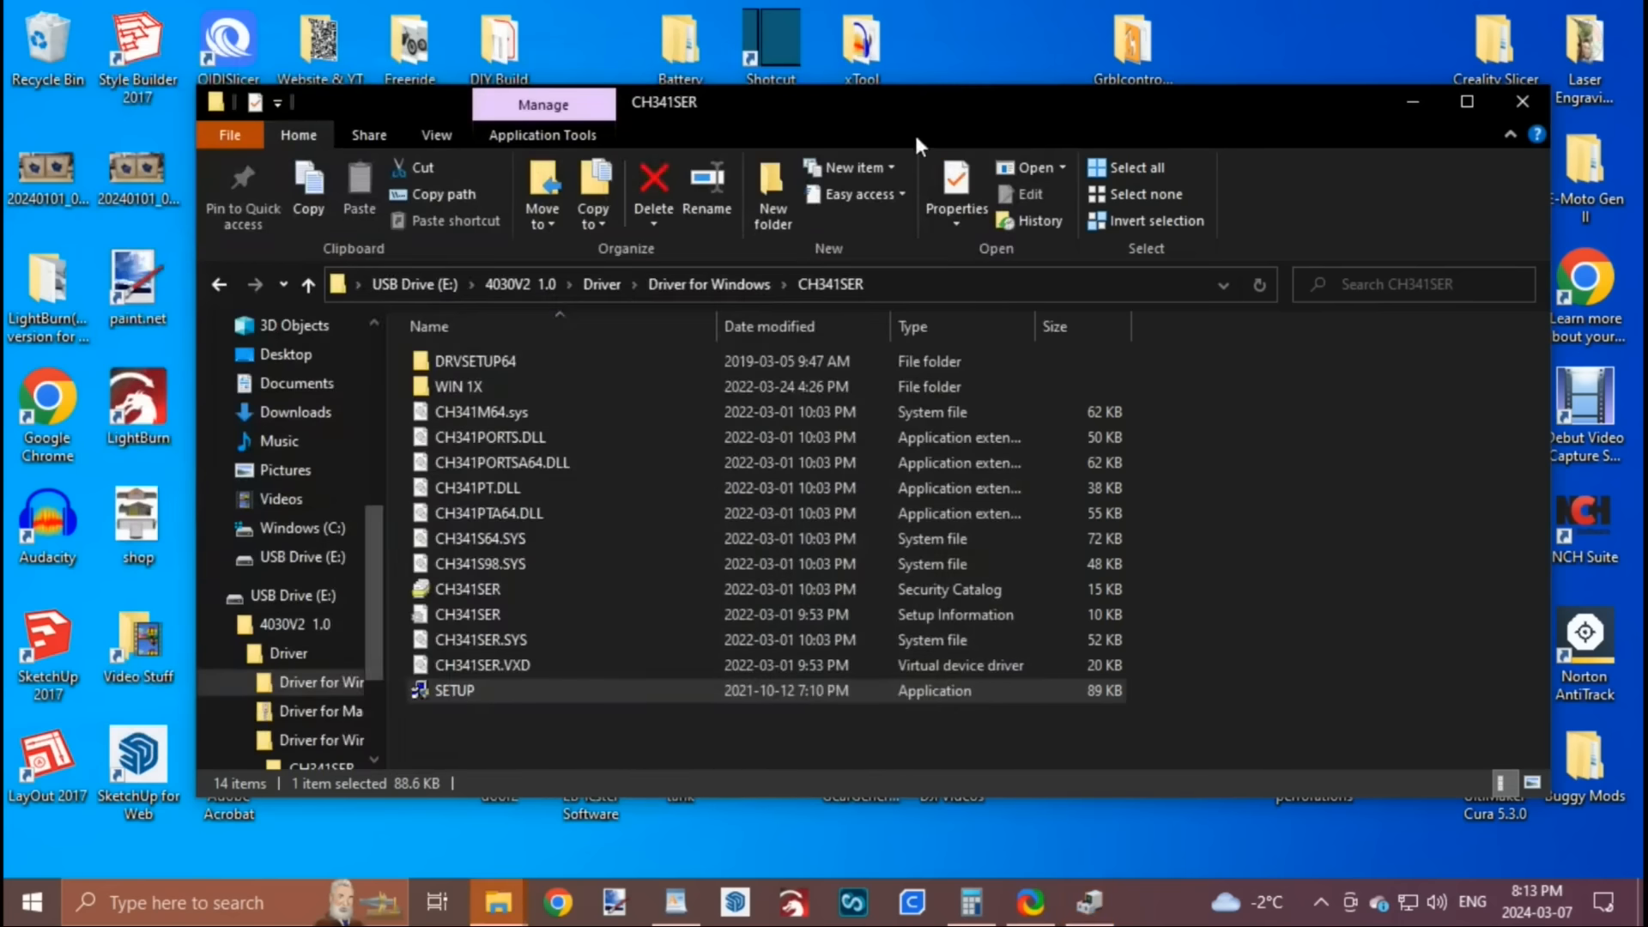
left_click(1147, 901)
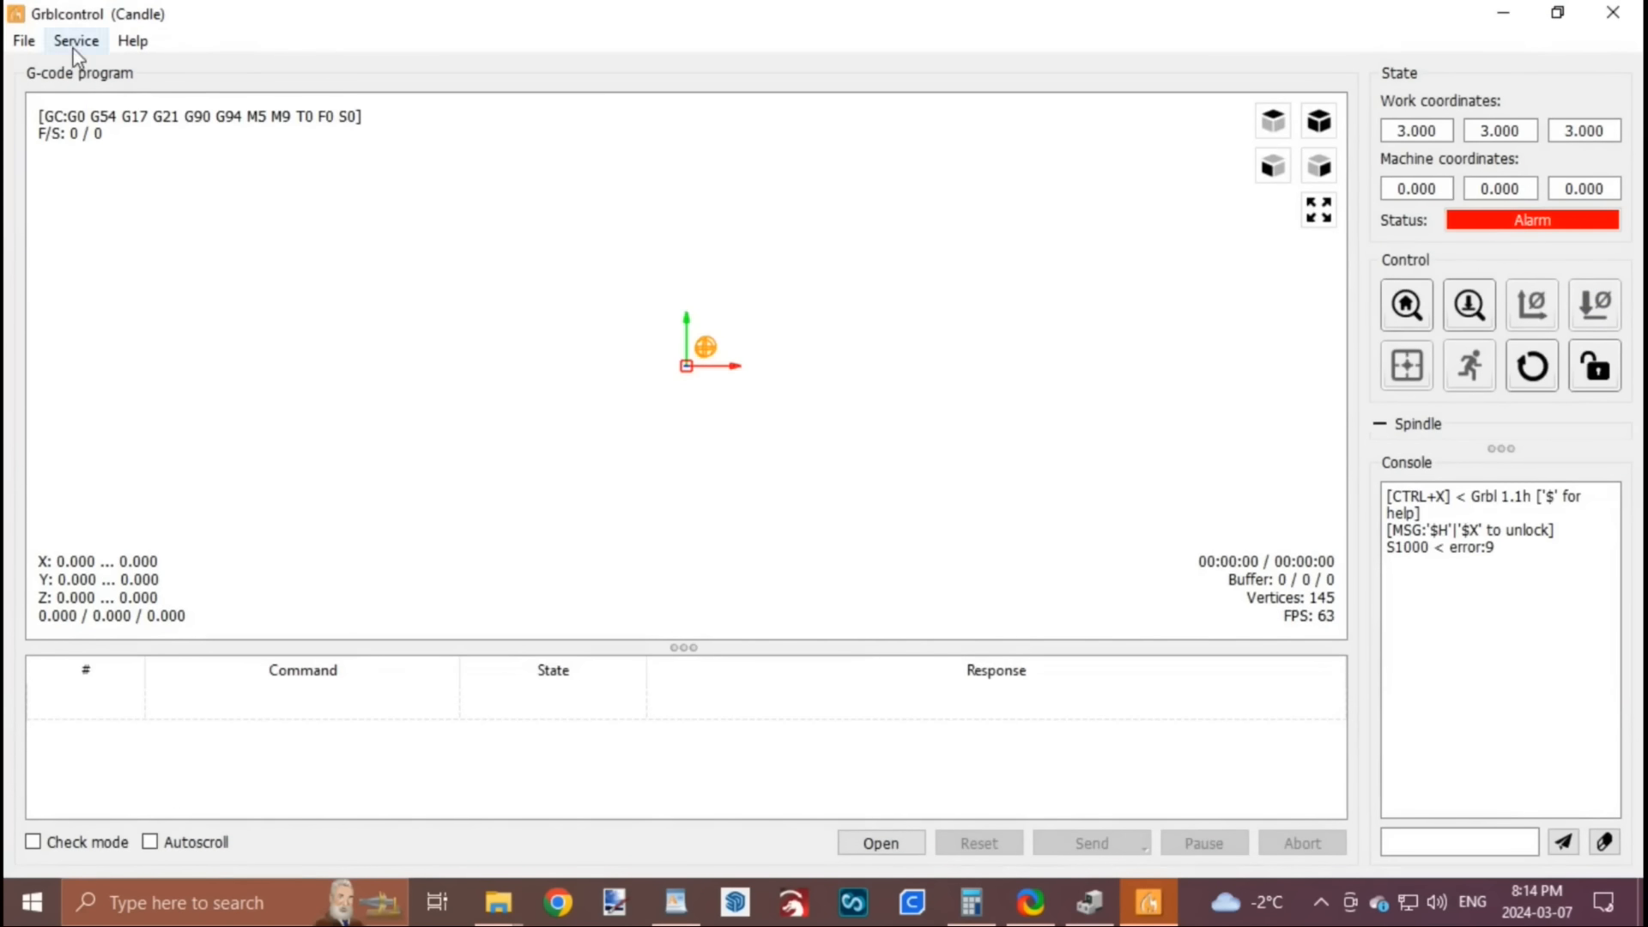
Step: Set Candle's connection to COM14 at 115200 baud and home the machine
left_click(74, 40)
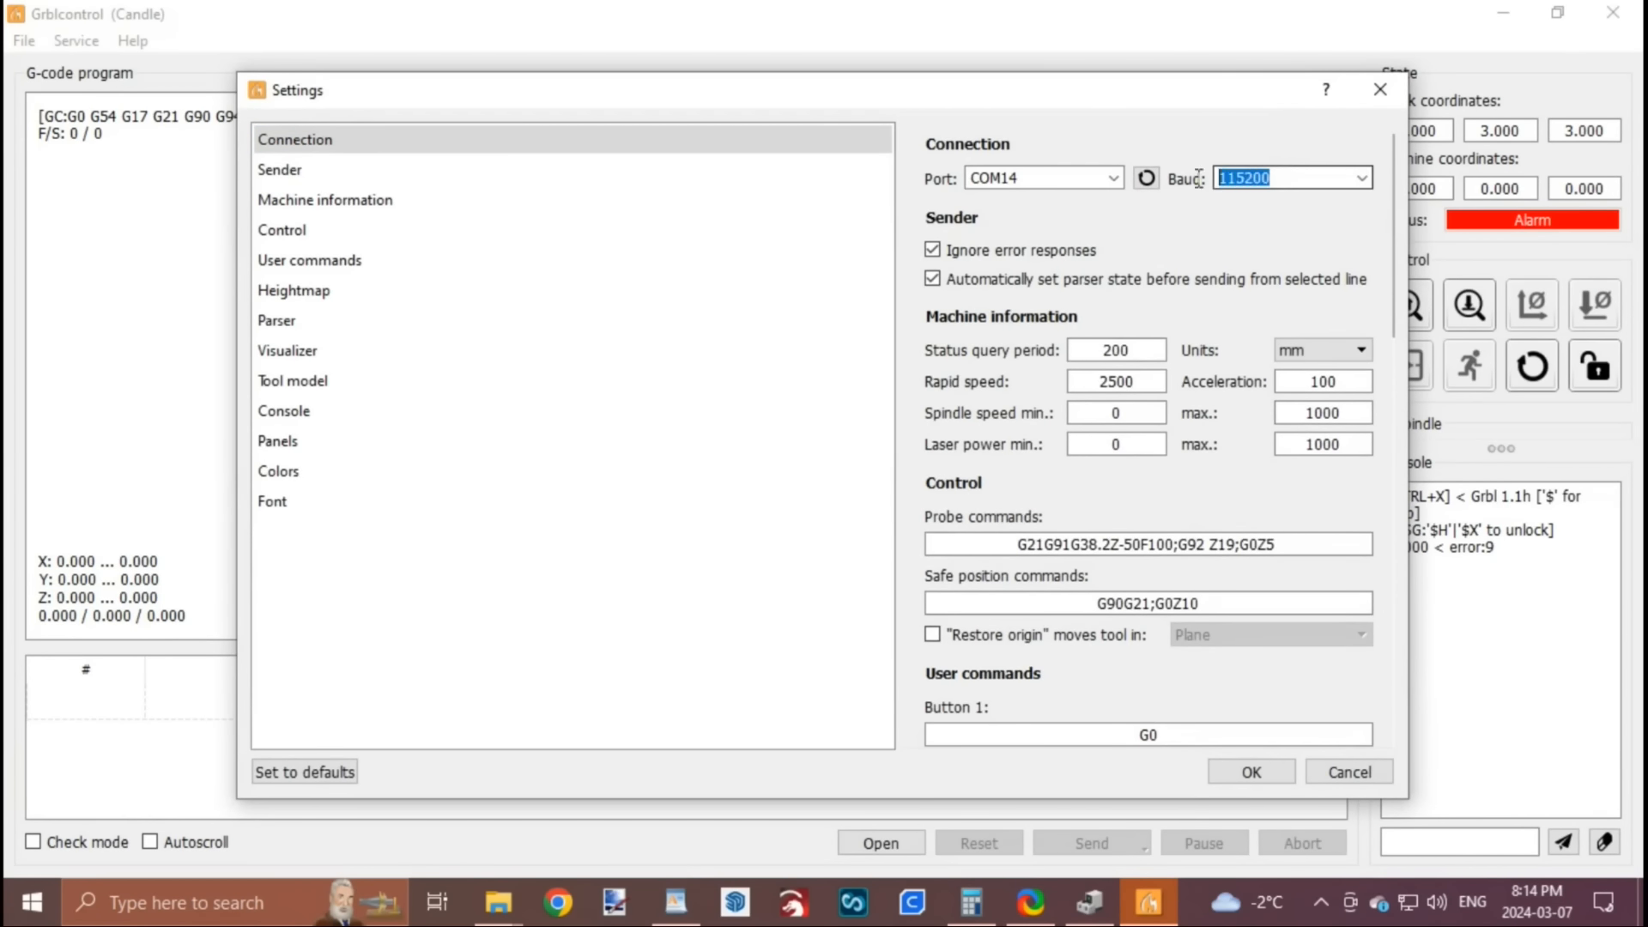
left_click(1250, 770)
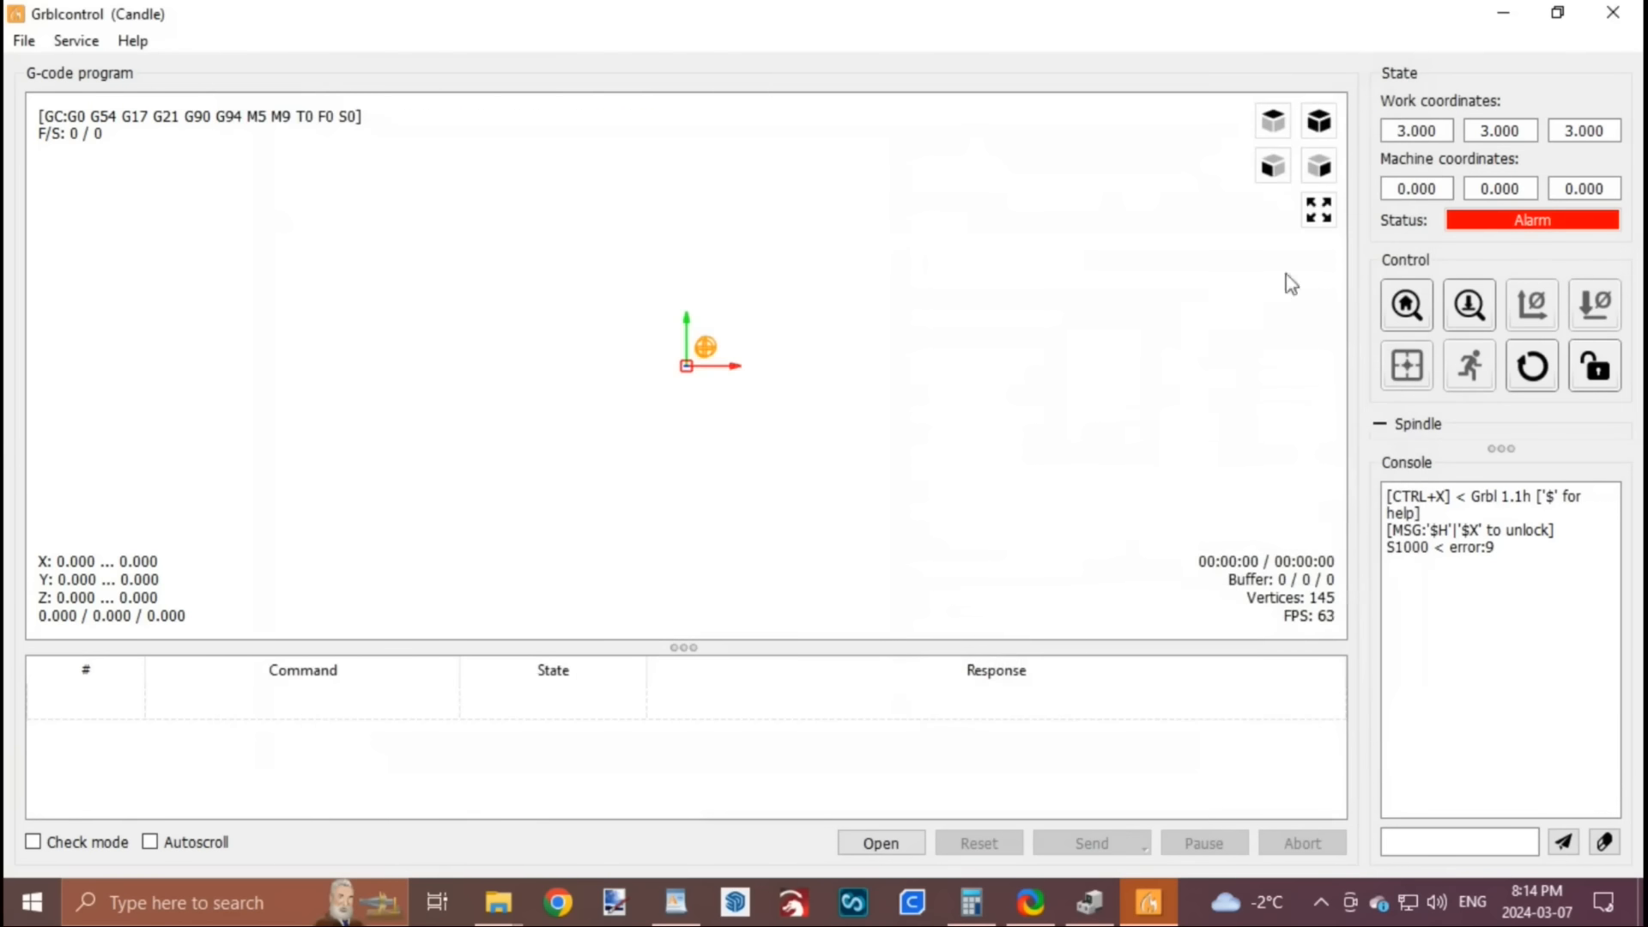
mouse_move(1232, 392)
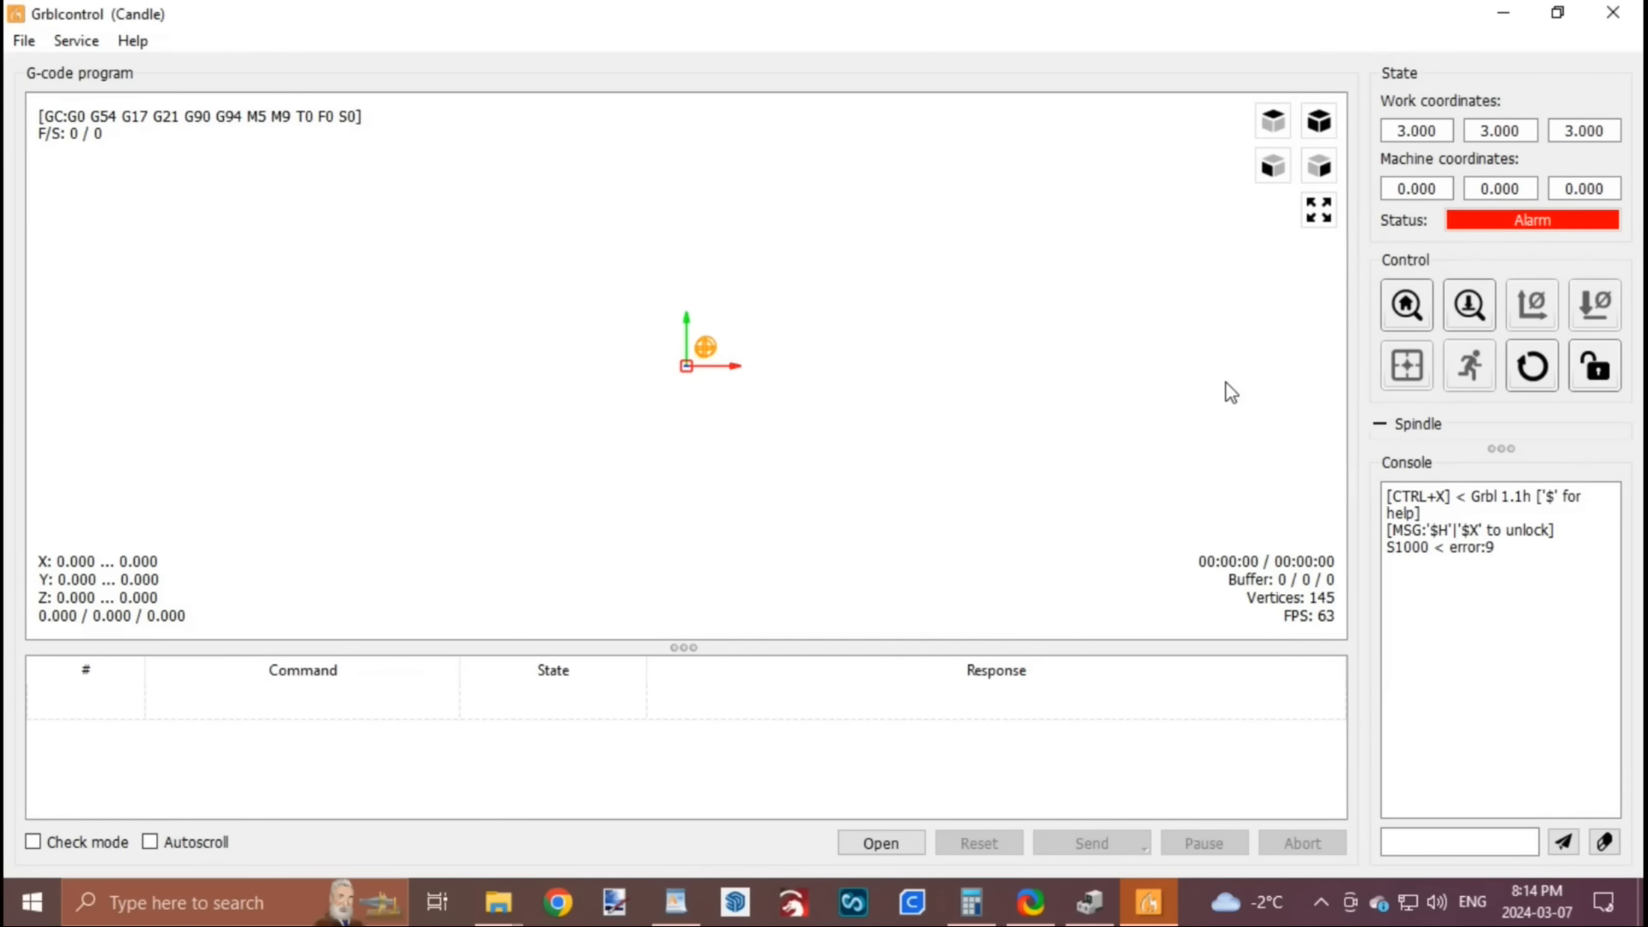
left_click(1406, 306)
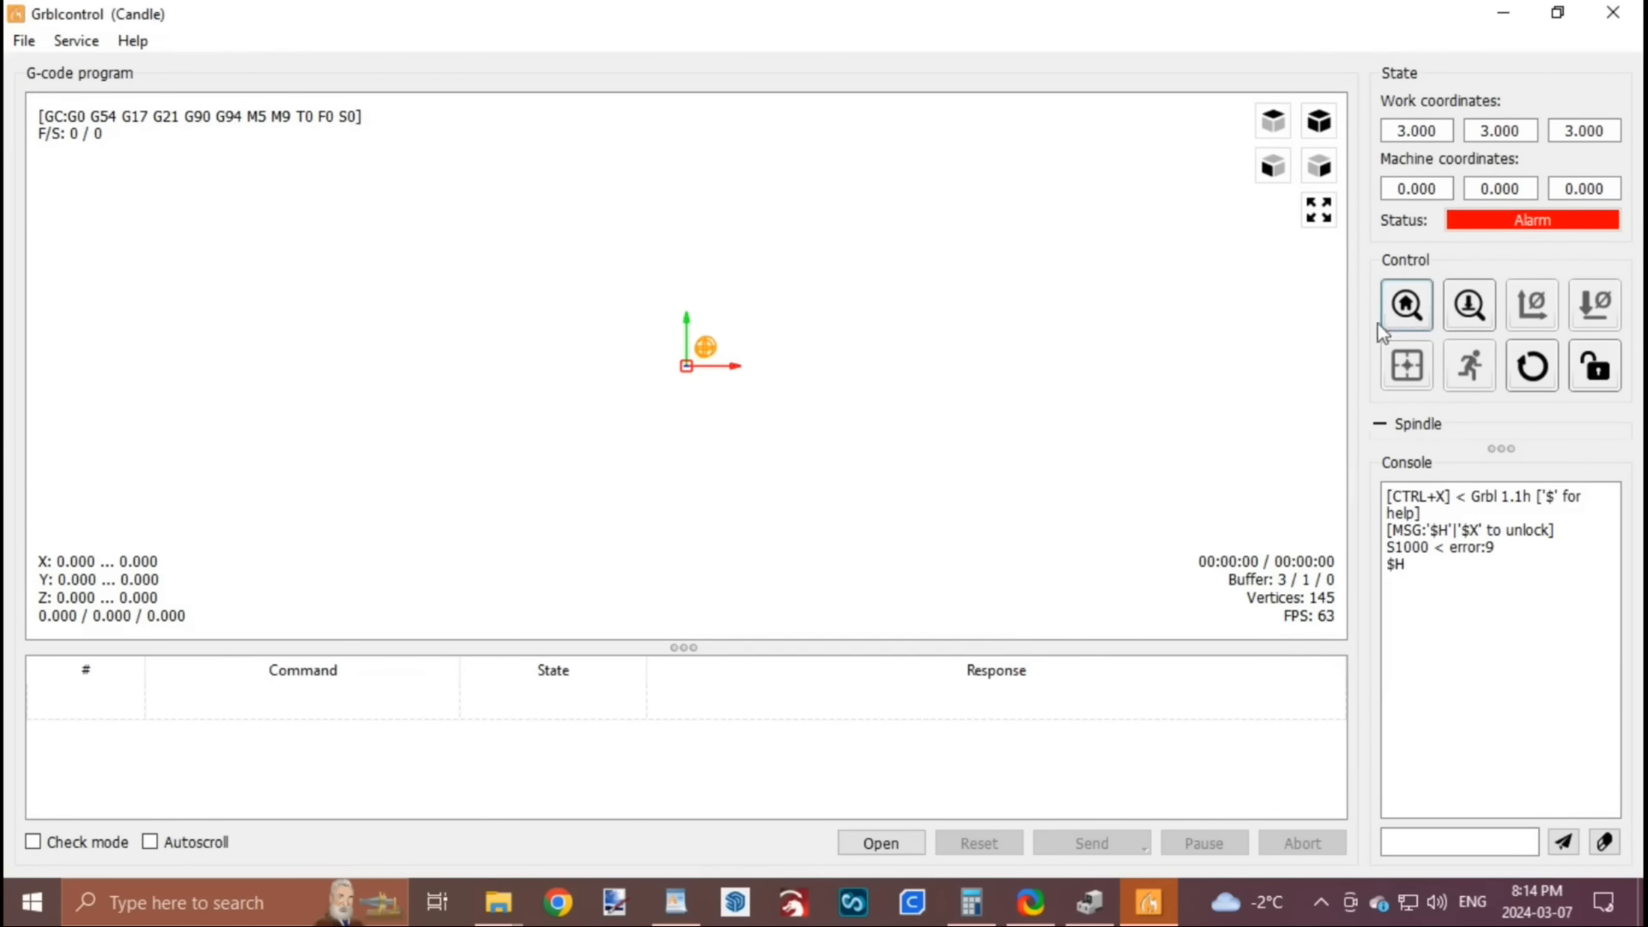
left_click(1406, 306)
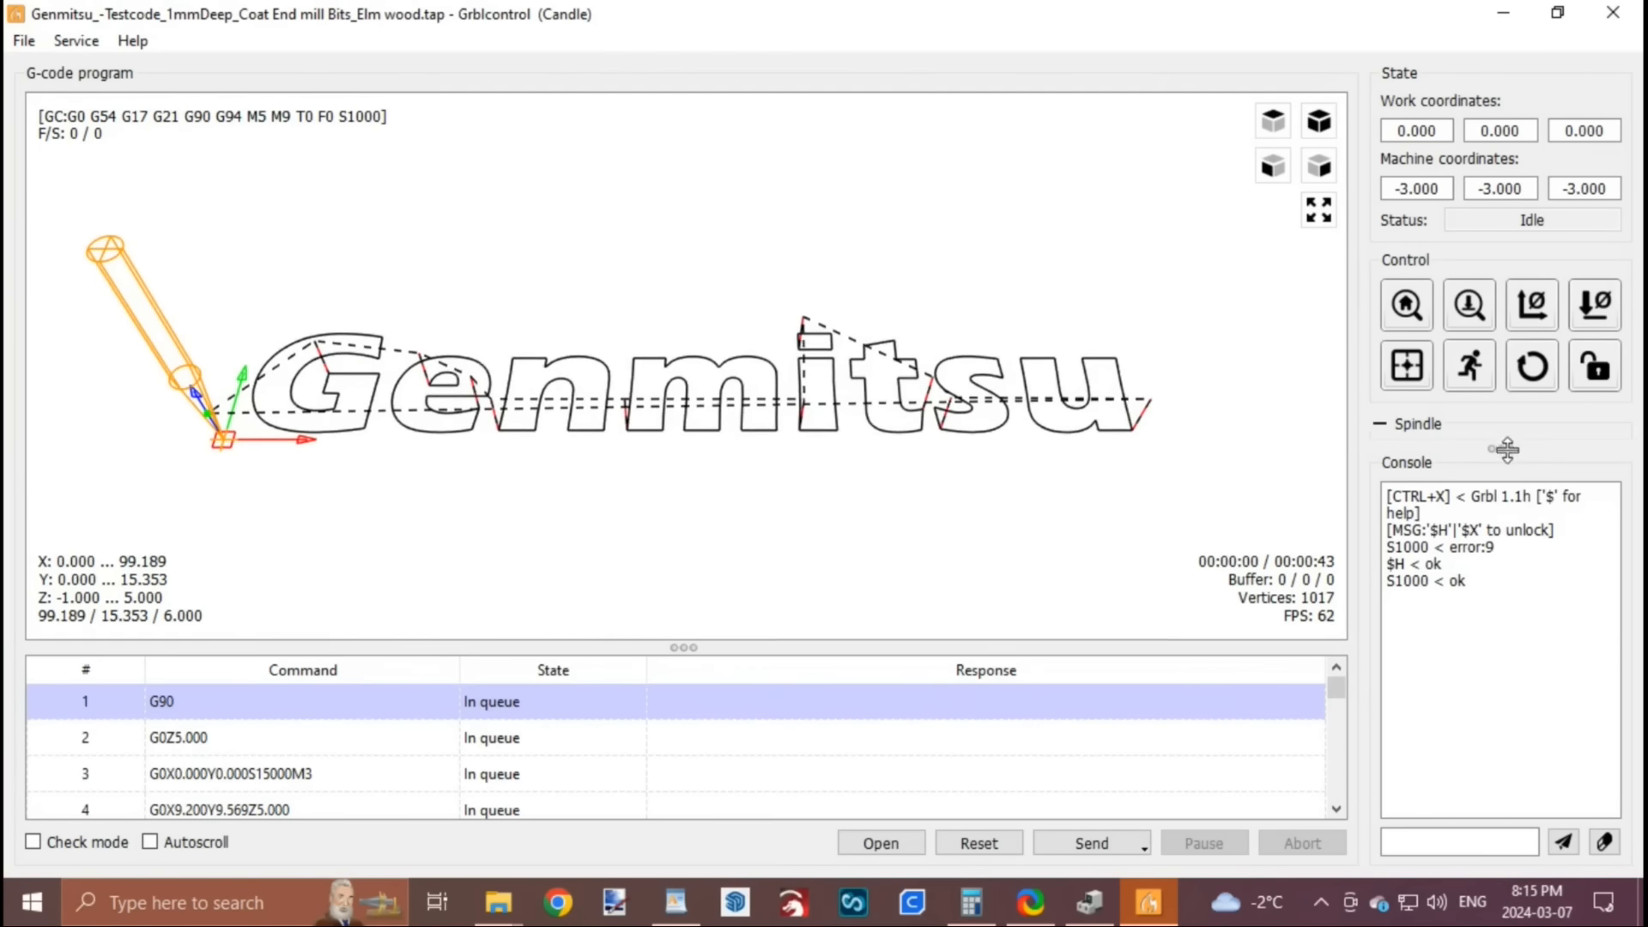
Step: Expand the Jog panel and set the jog step to 10 mm
left_click(1418, 424)
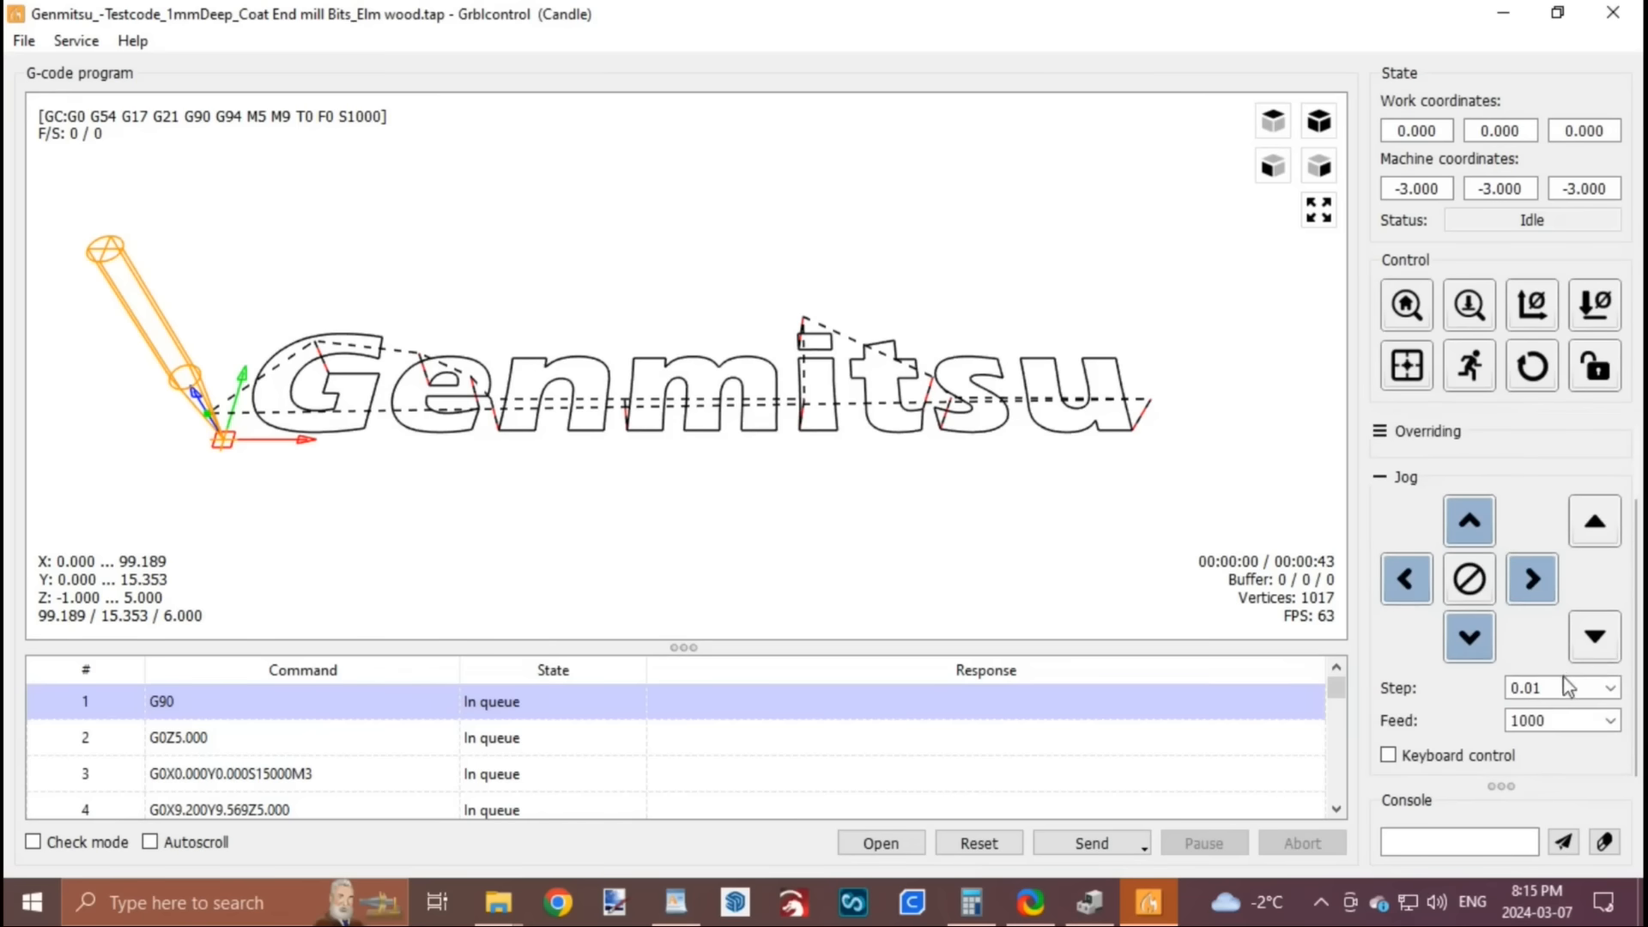
left_click(1608, 687)
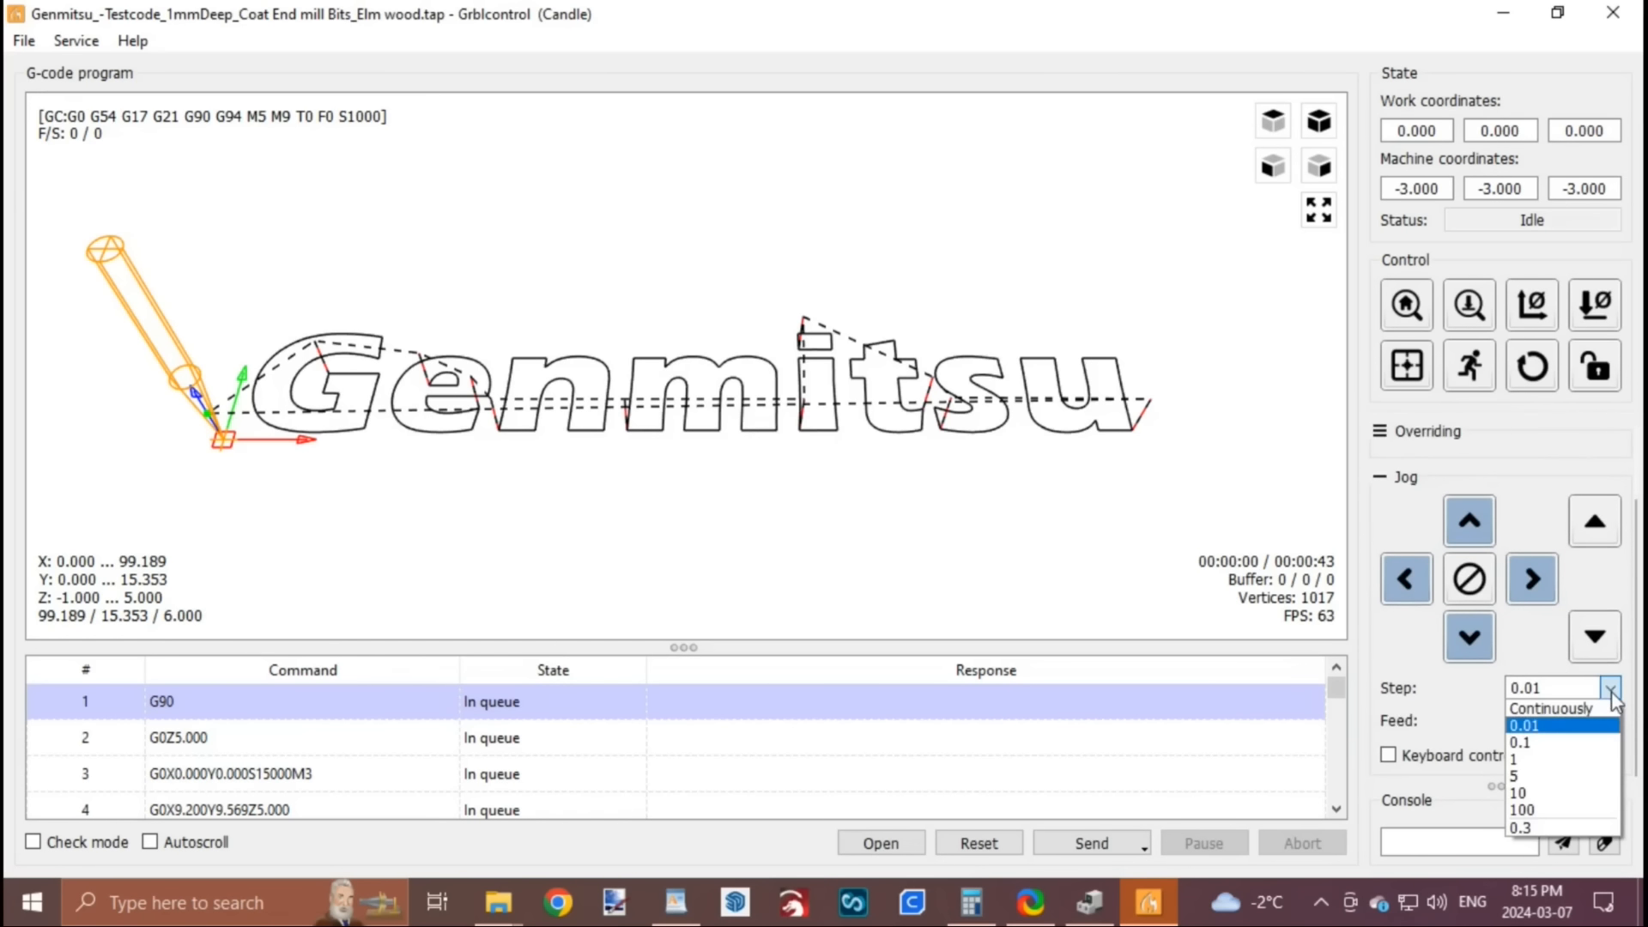
left_click(1519, 791)
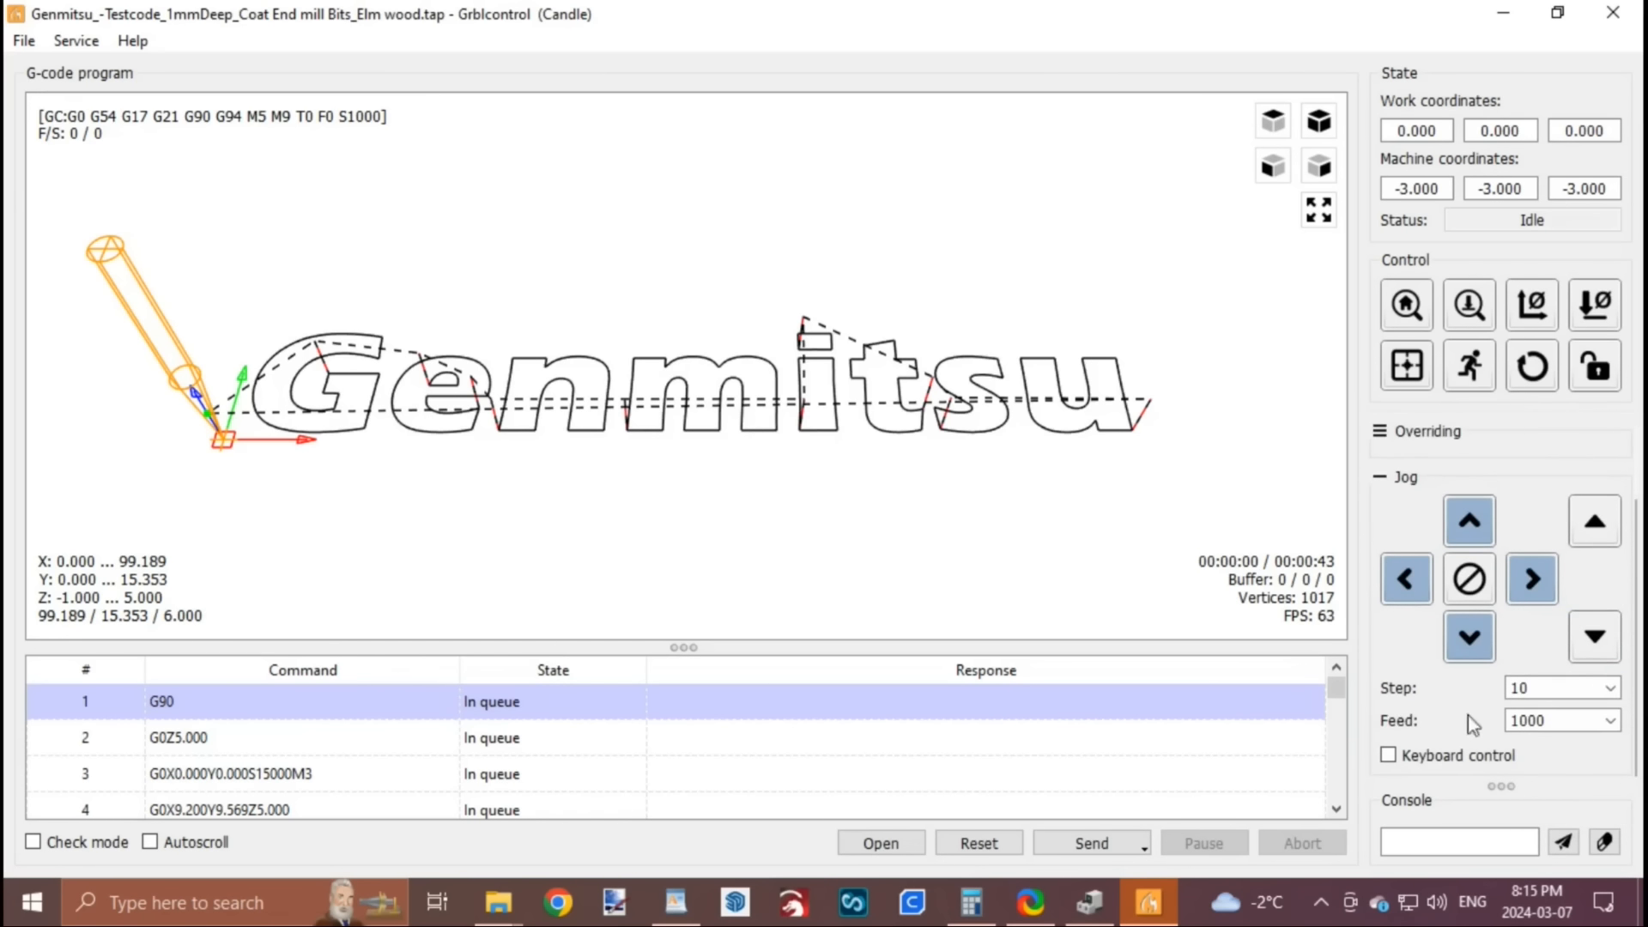
Step: Jog the spindle toward negative X to the job start and zero XY there
left_click(1406, 578)
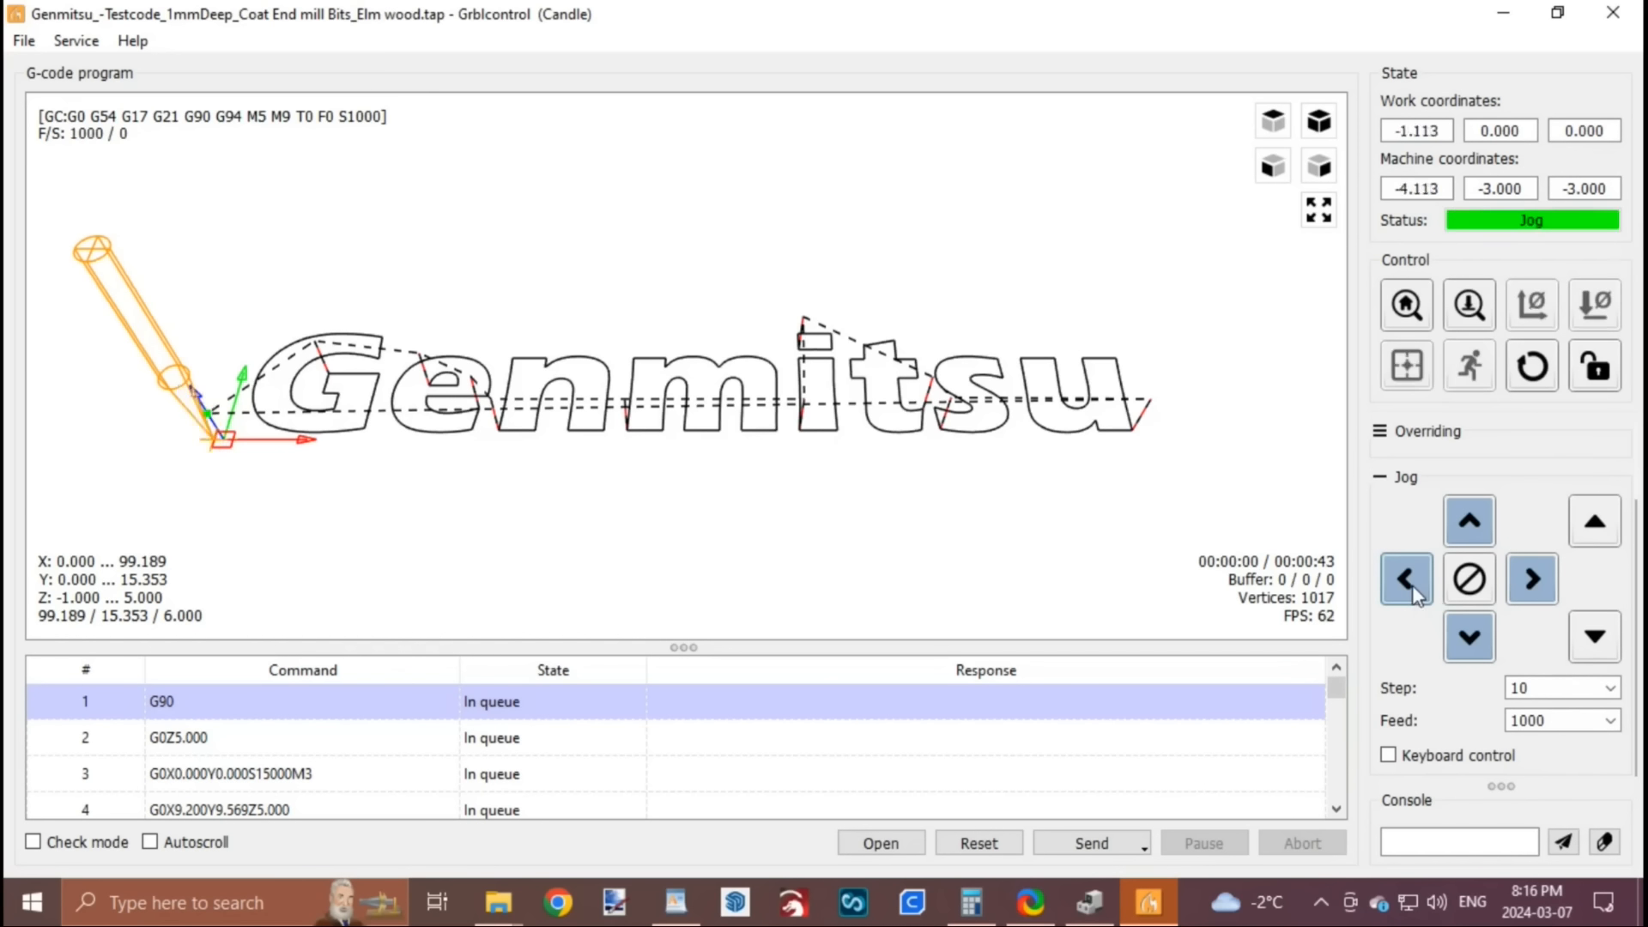
left_click(1406, 579)
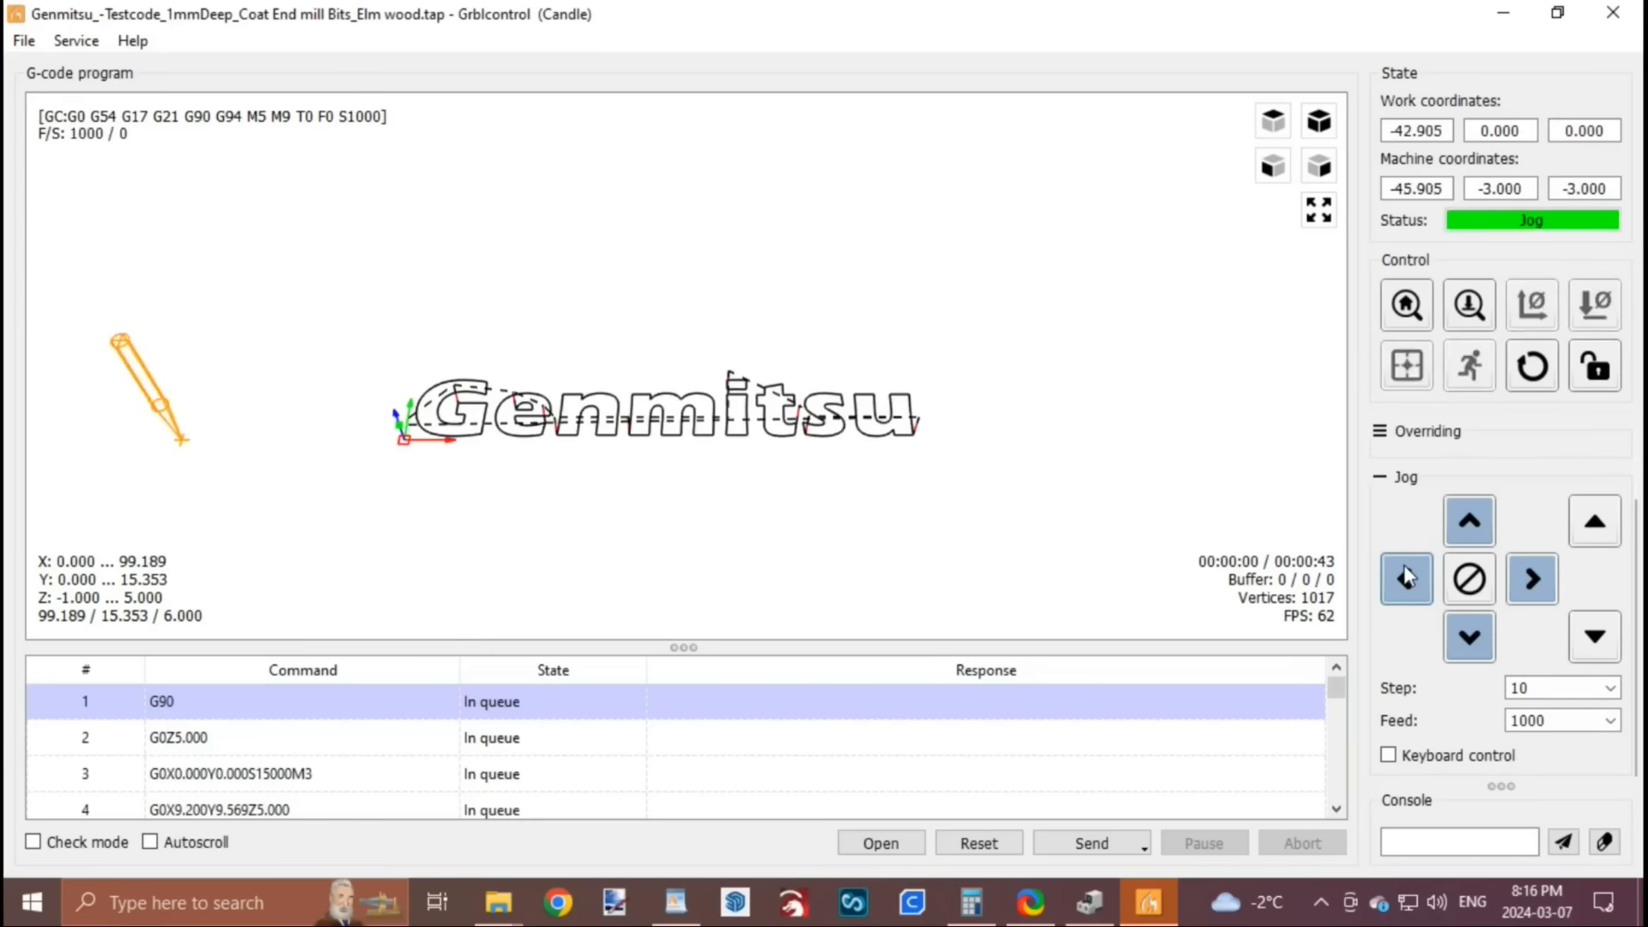
left_click(1531, 305)
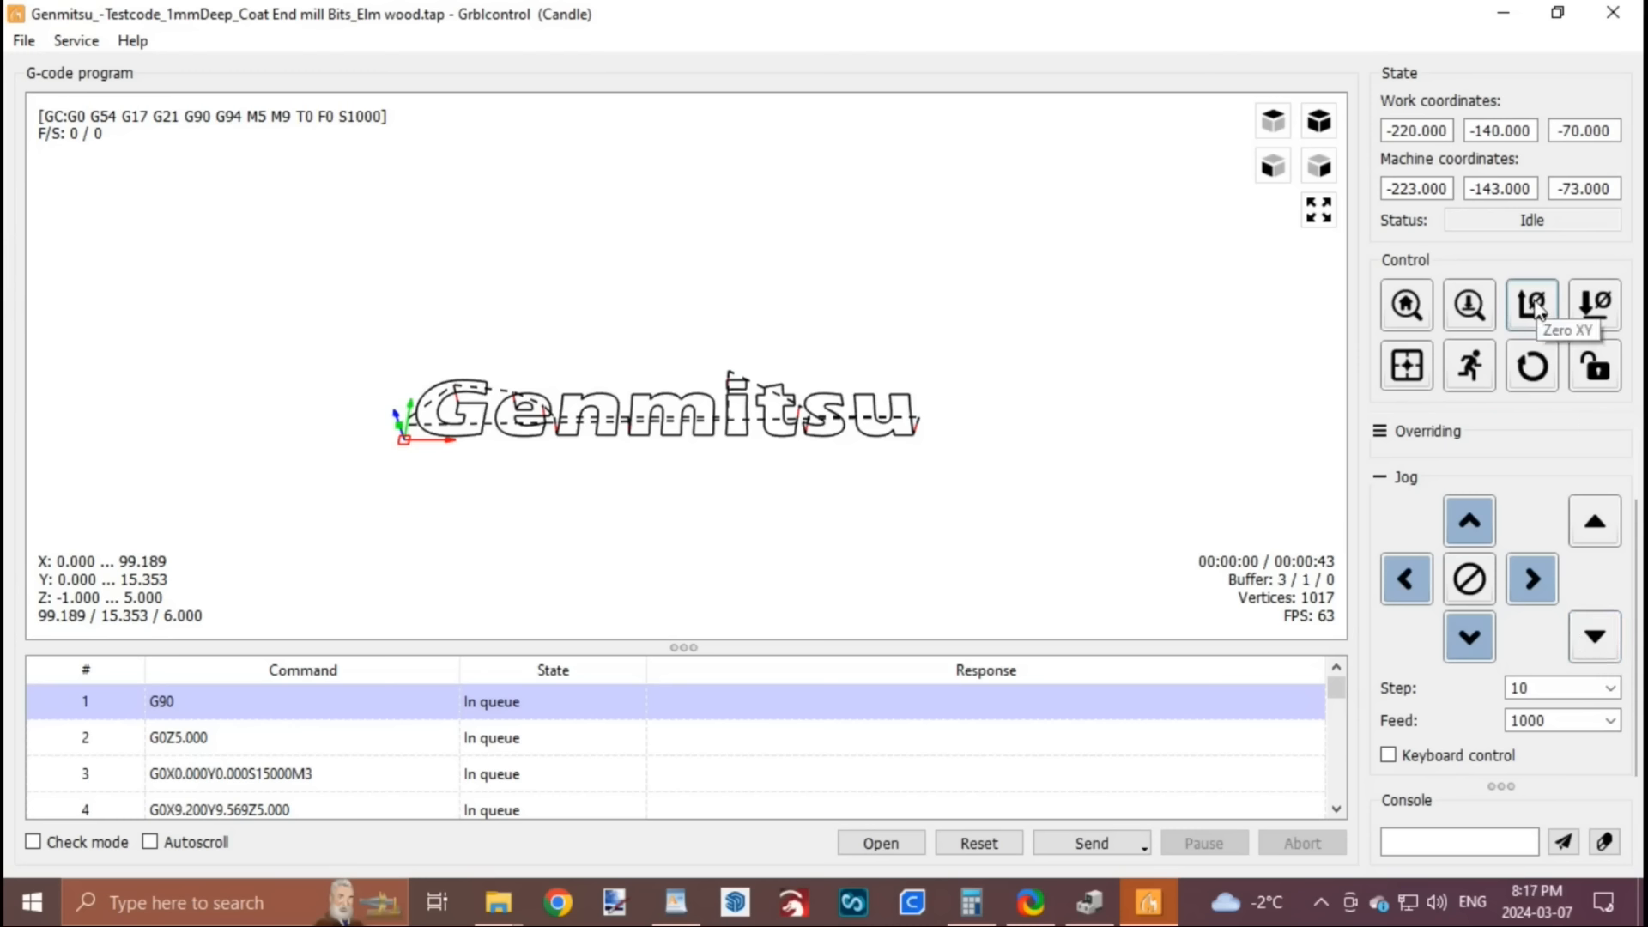
left_click(1532, 304)
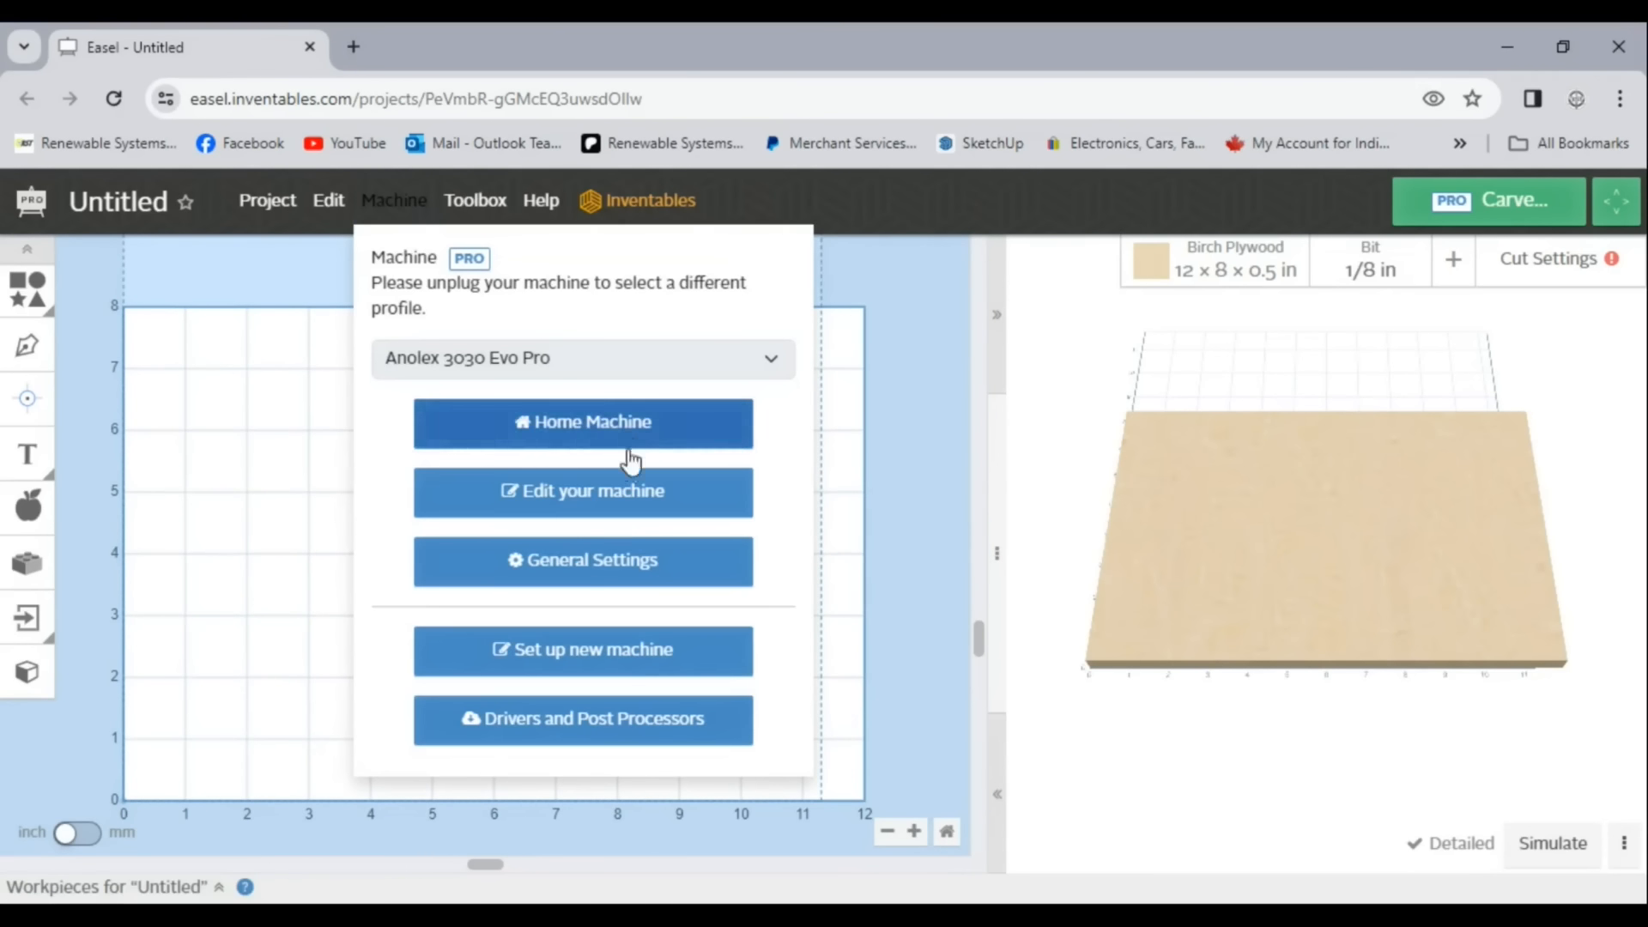
Step: Start Easel's 'Set up new machine' page for entering make and model
left_click(582, 649)
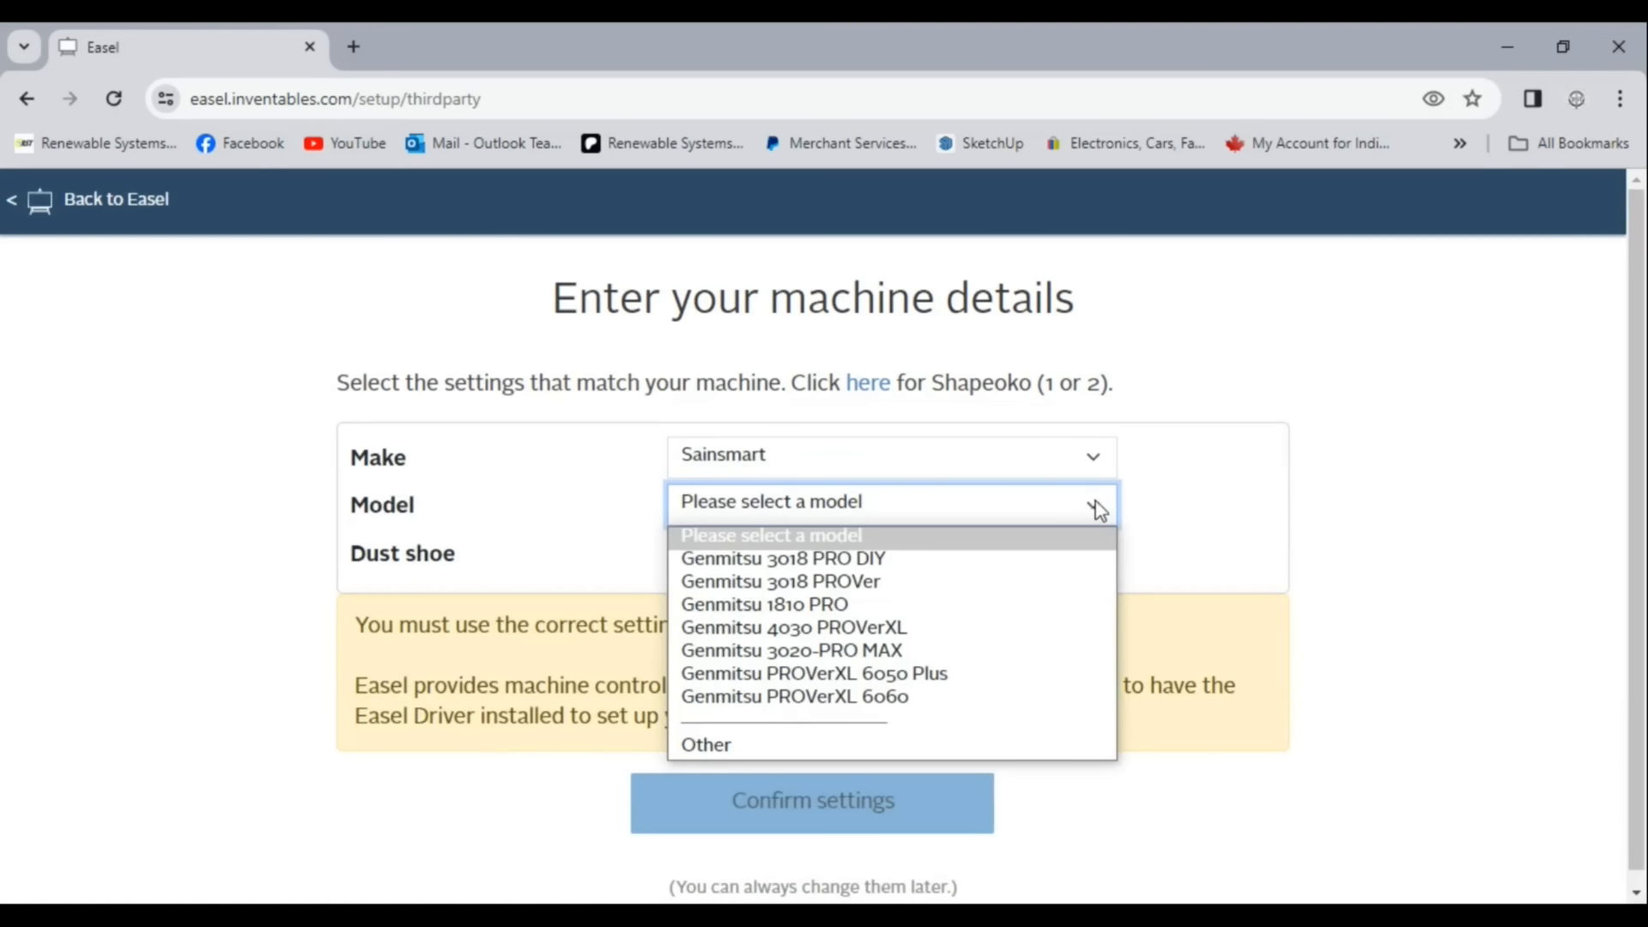
mouse_move(786, 755)
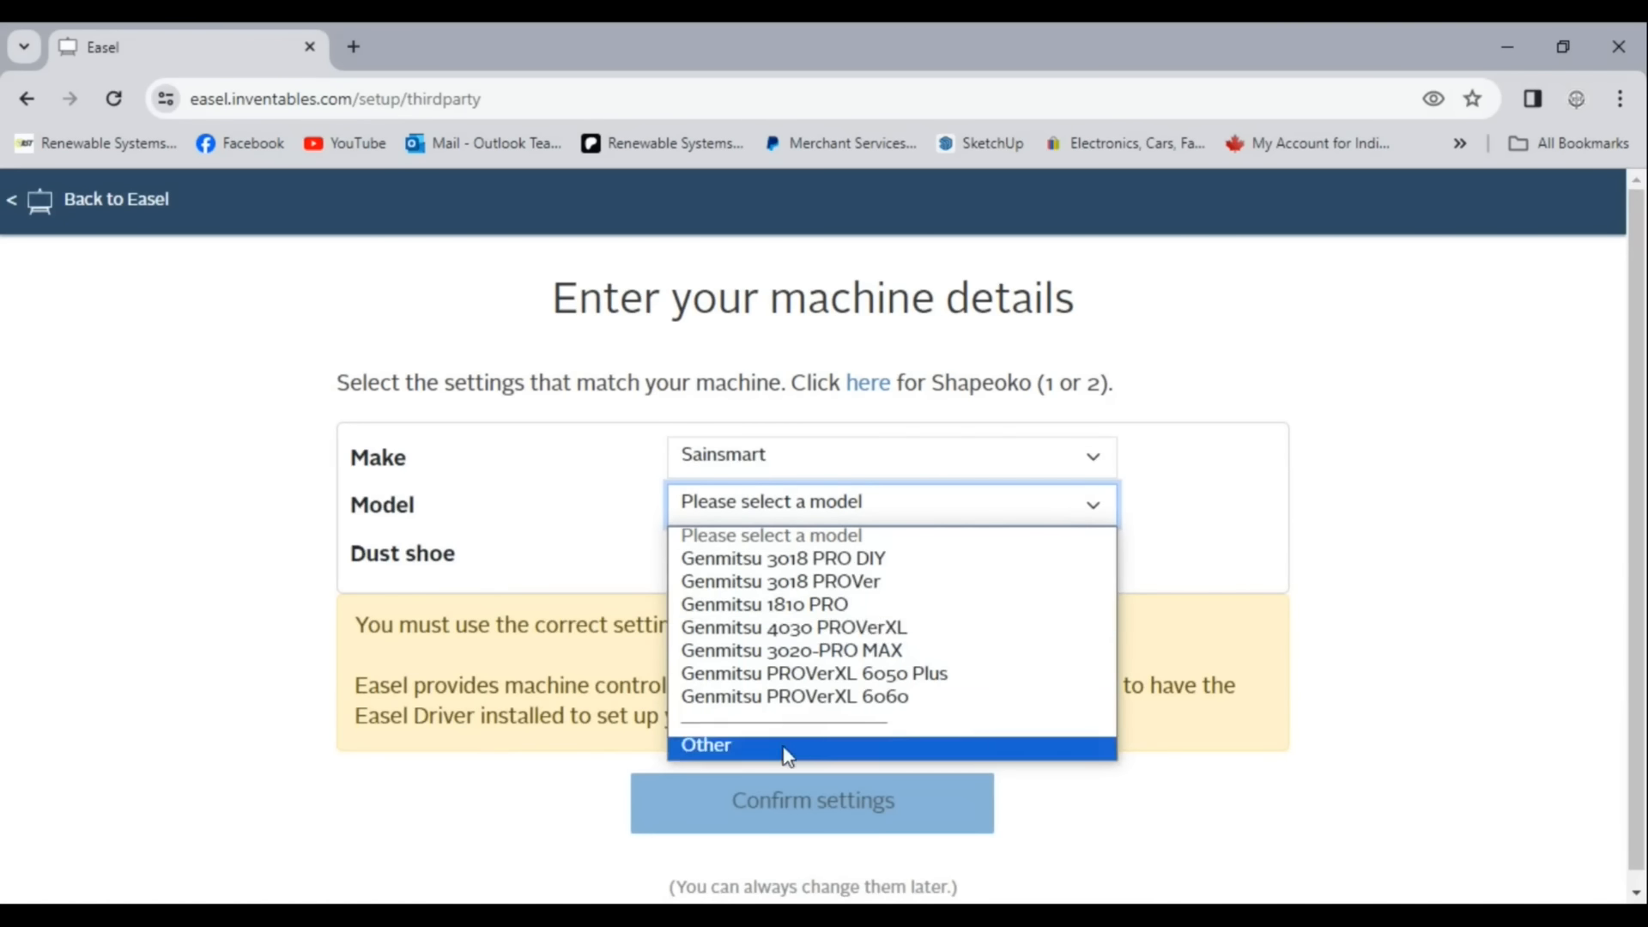
Step: Choose Other as the model, test axis jogging, continue past the spindle test into a new project
left_click(705, 744)
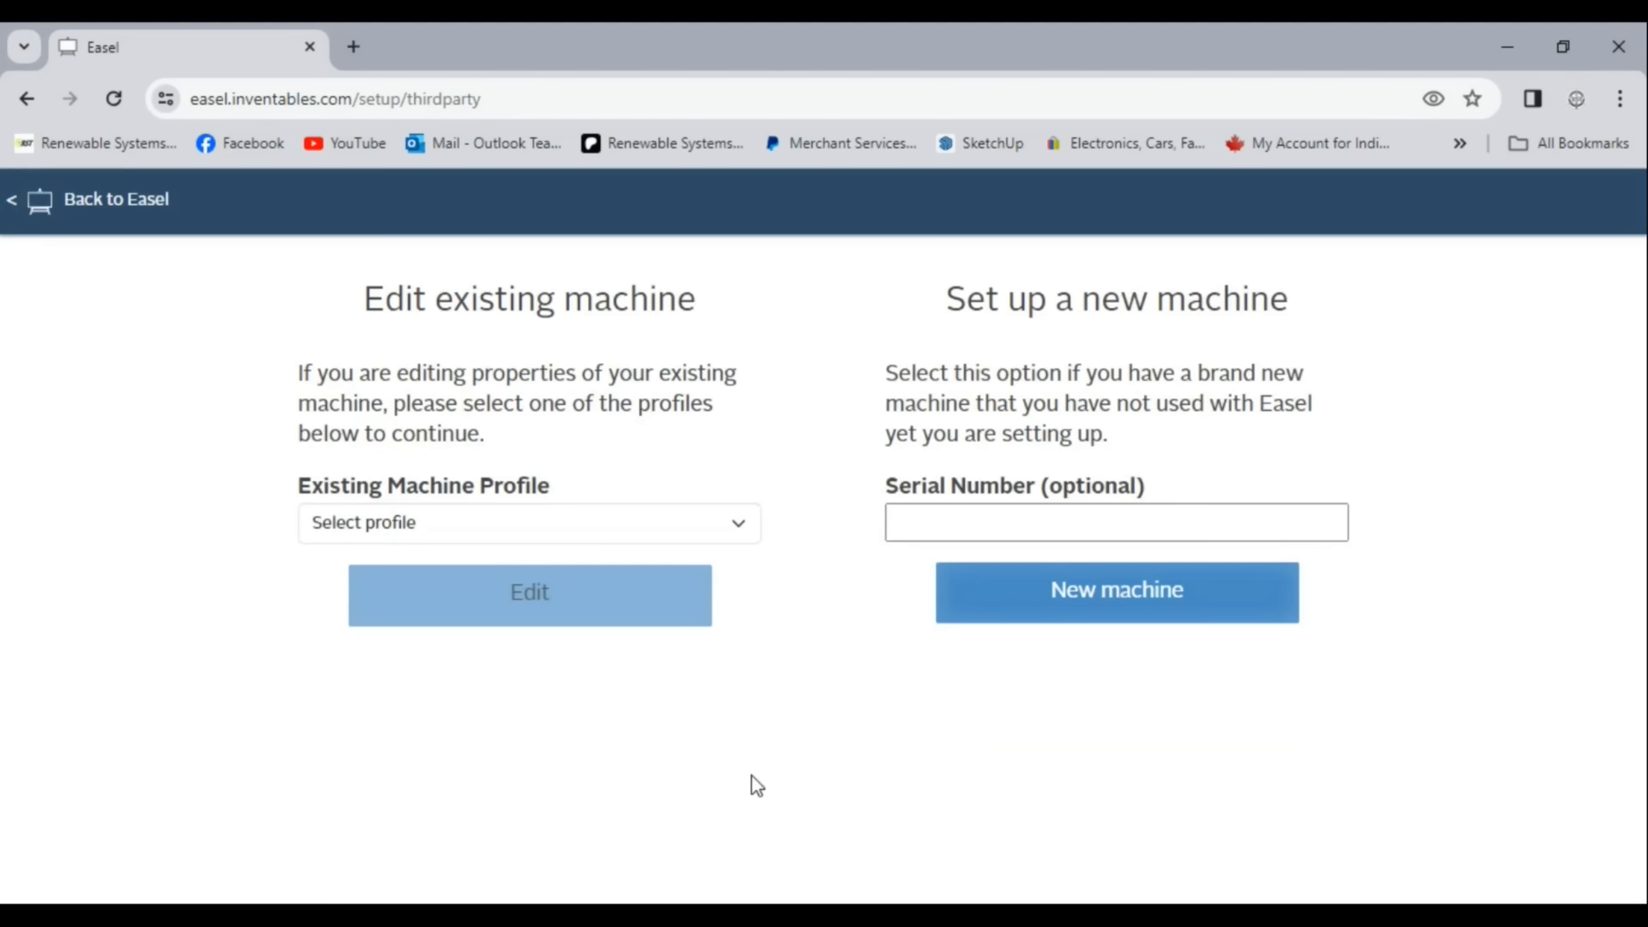
left_click(1116, 590)
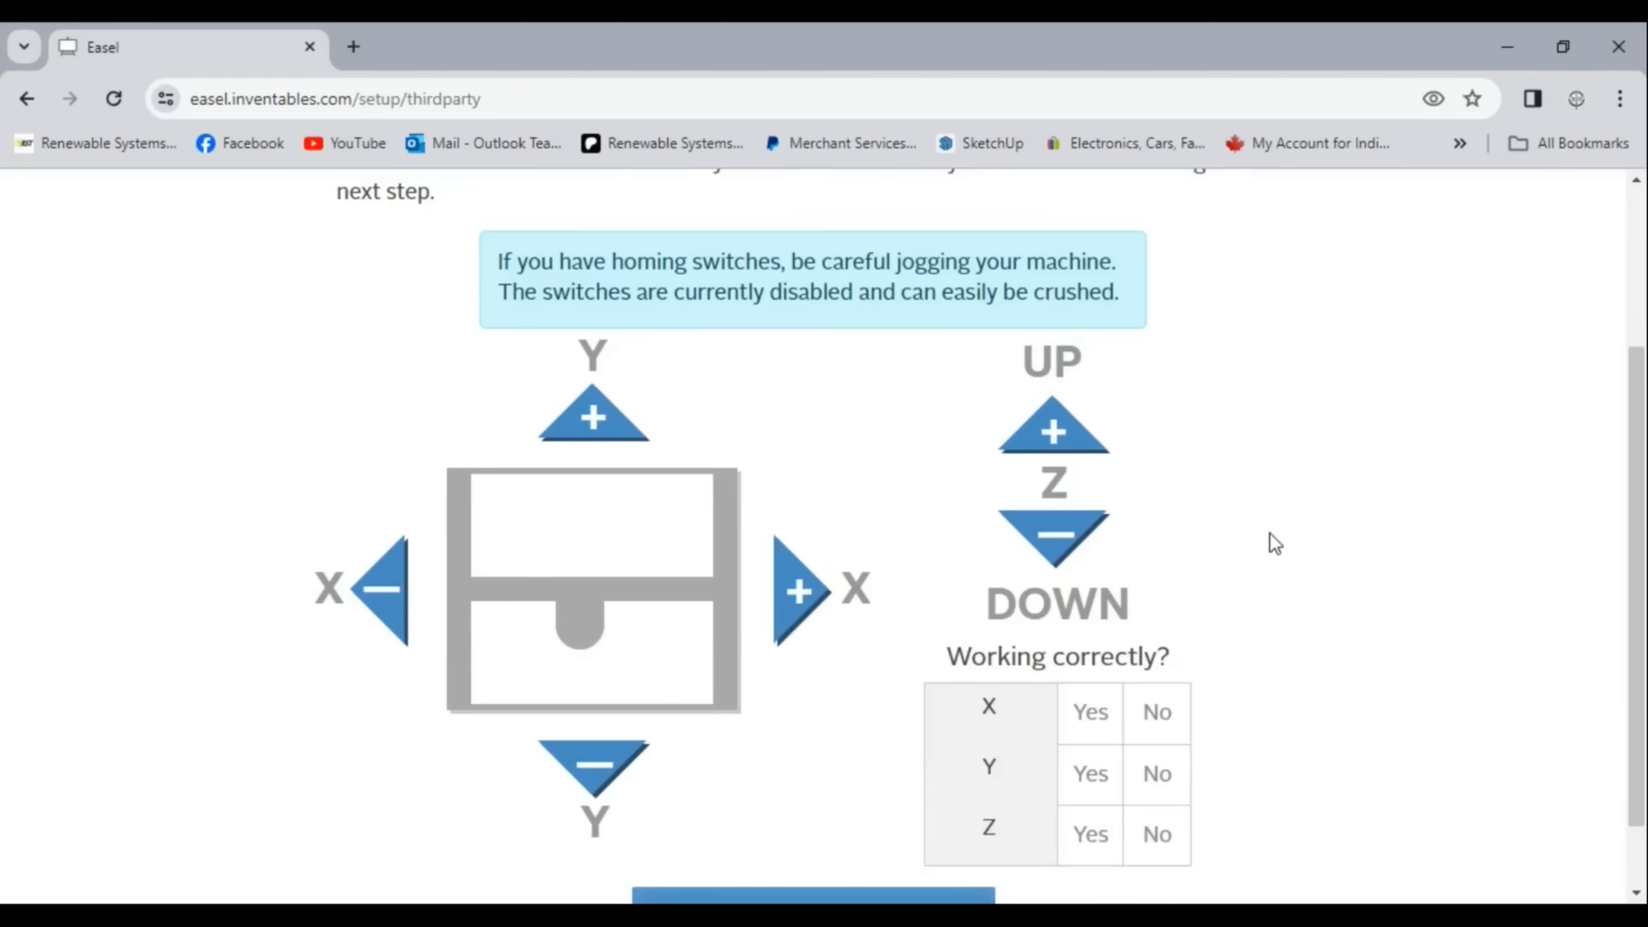
scroll("down", 3)
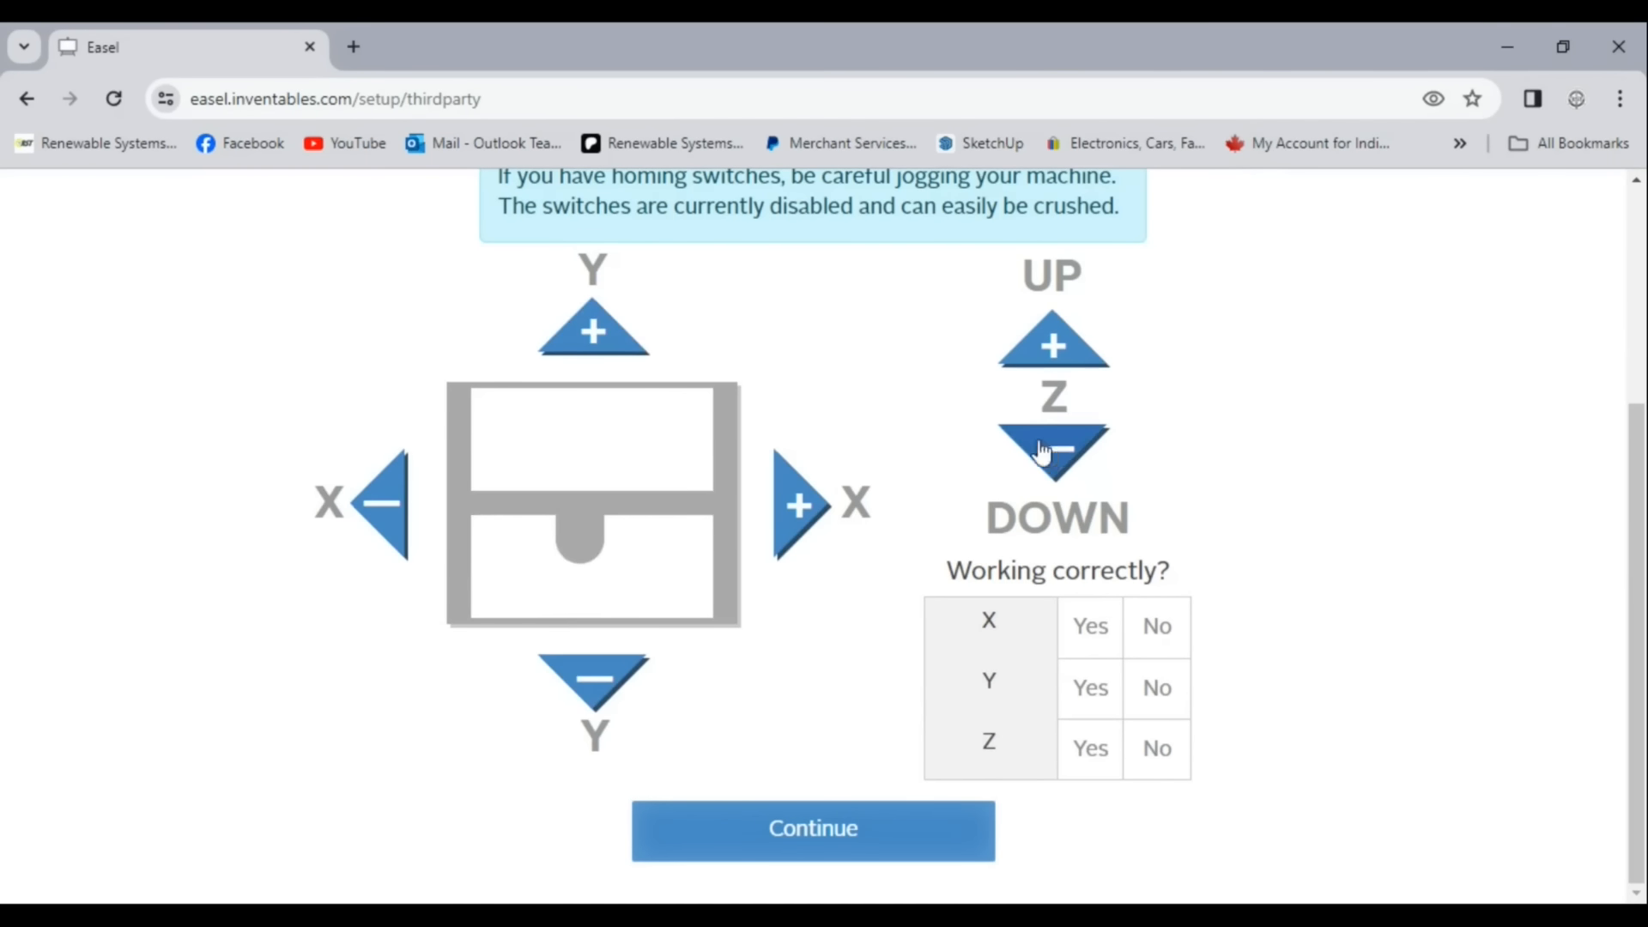
left_click(812, 828)
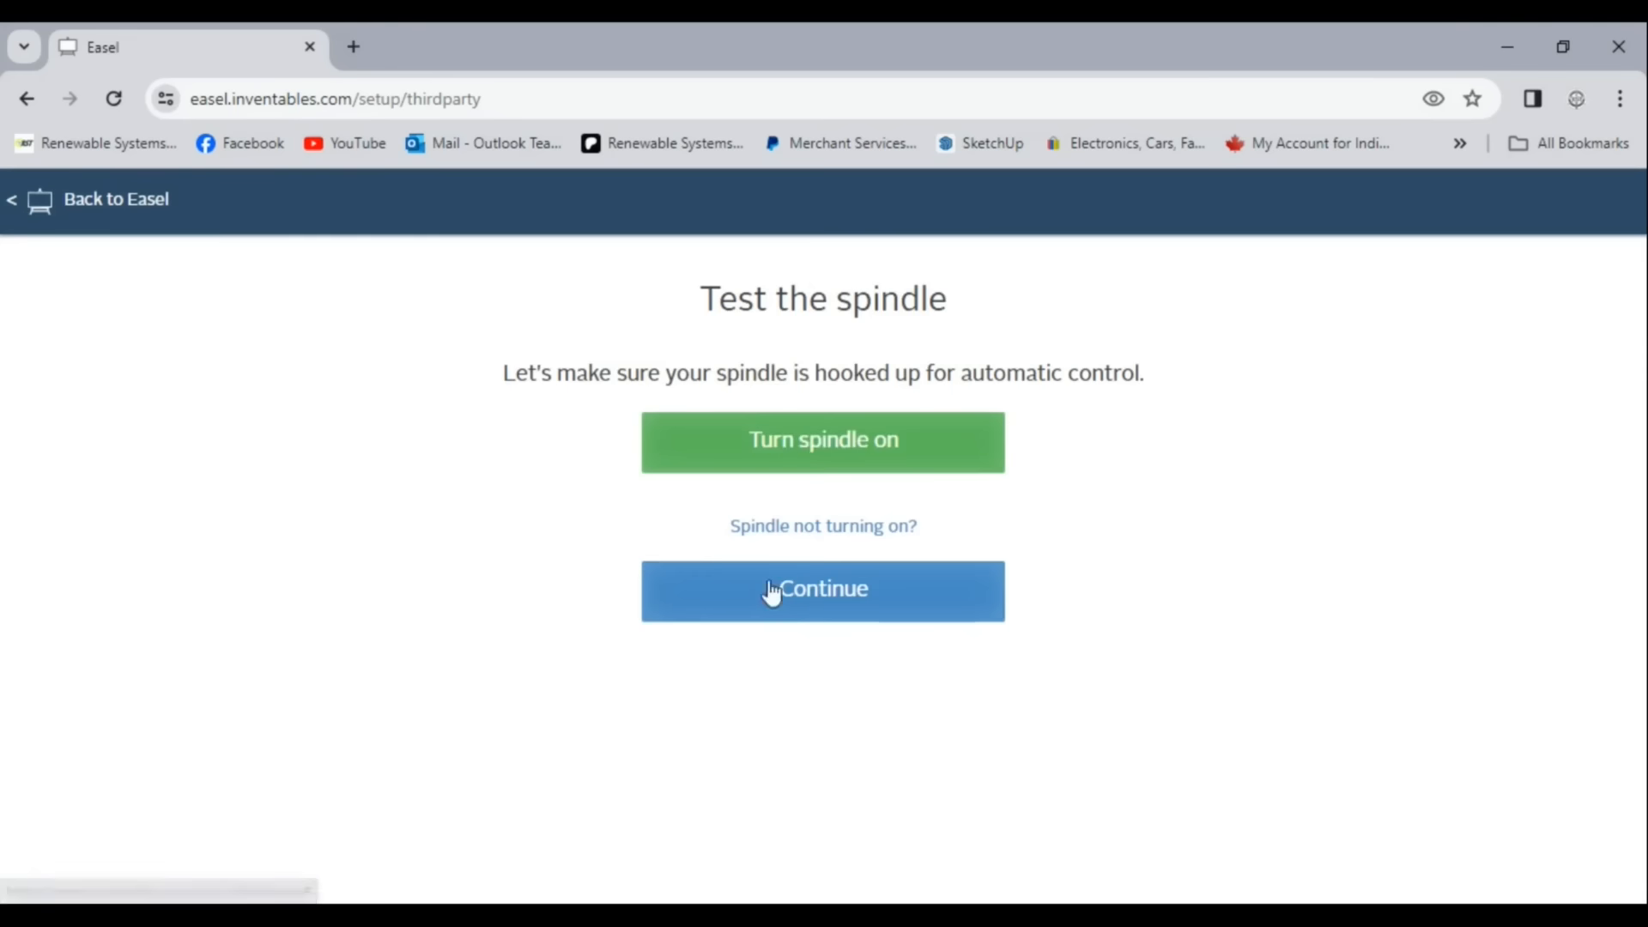
left_click(822, 589)
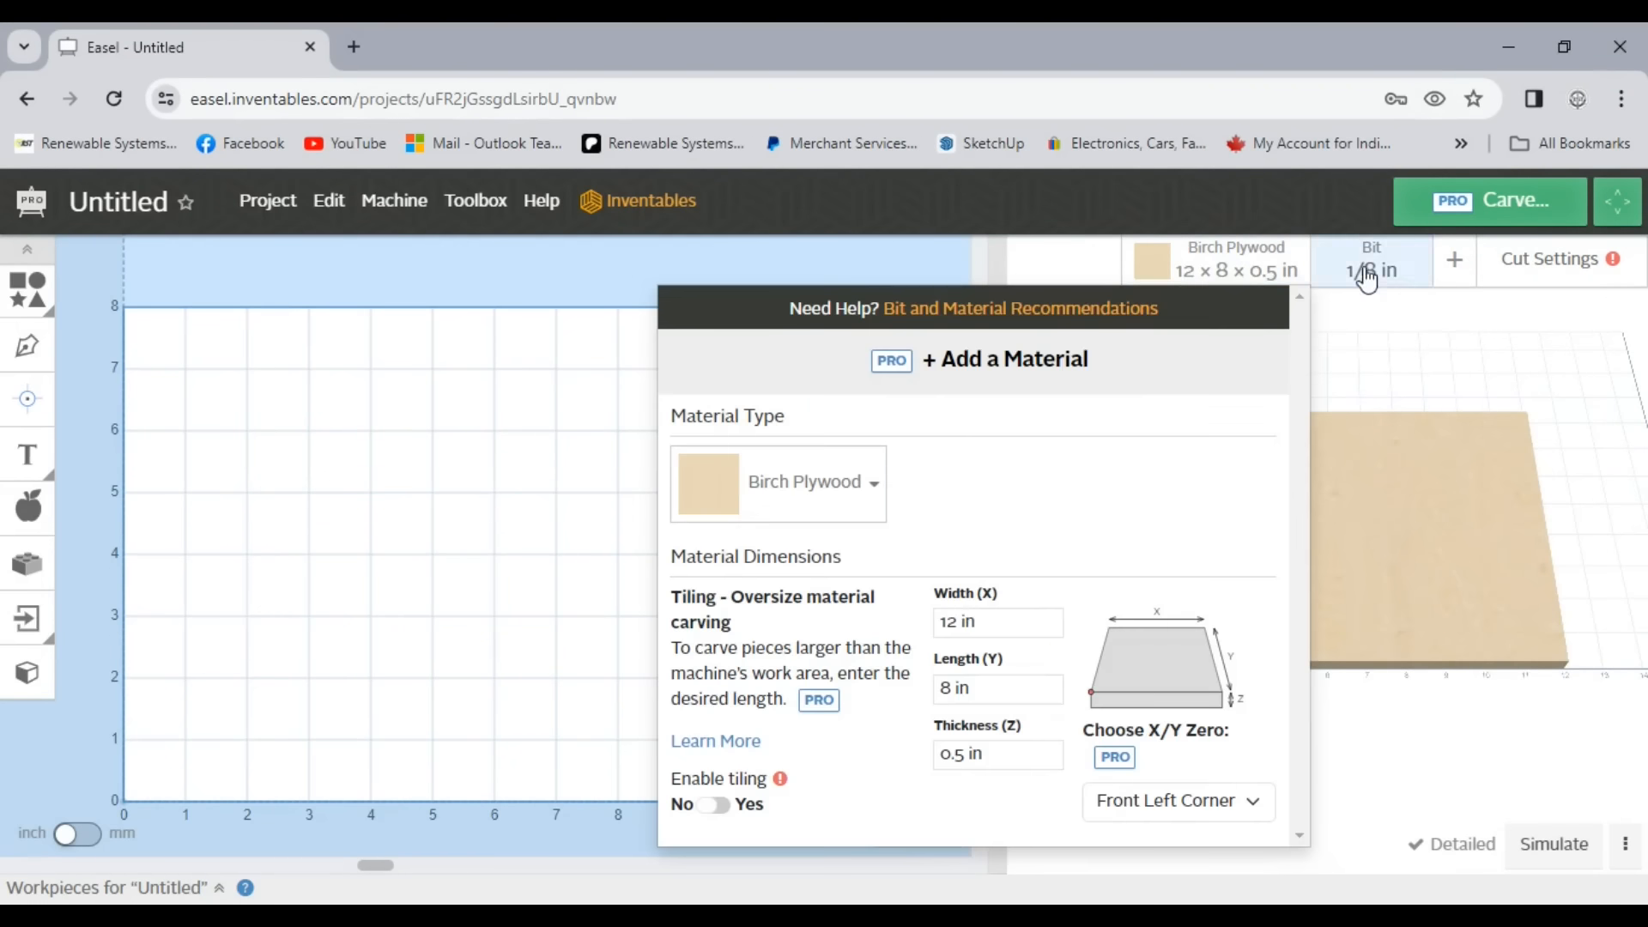
Step: Close the Birch Plywood material settings, check the test circle's cut depth, and open the Pike 2 project
left_click(1370, 259)
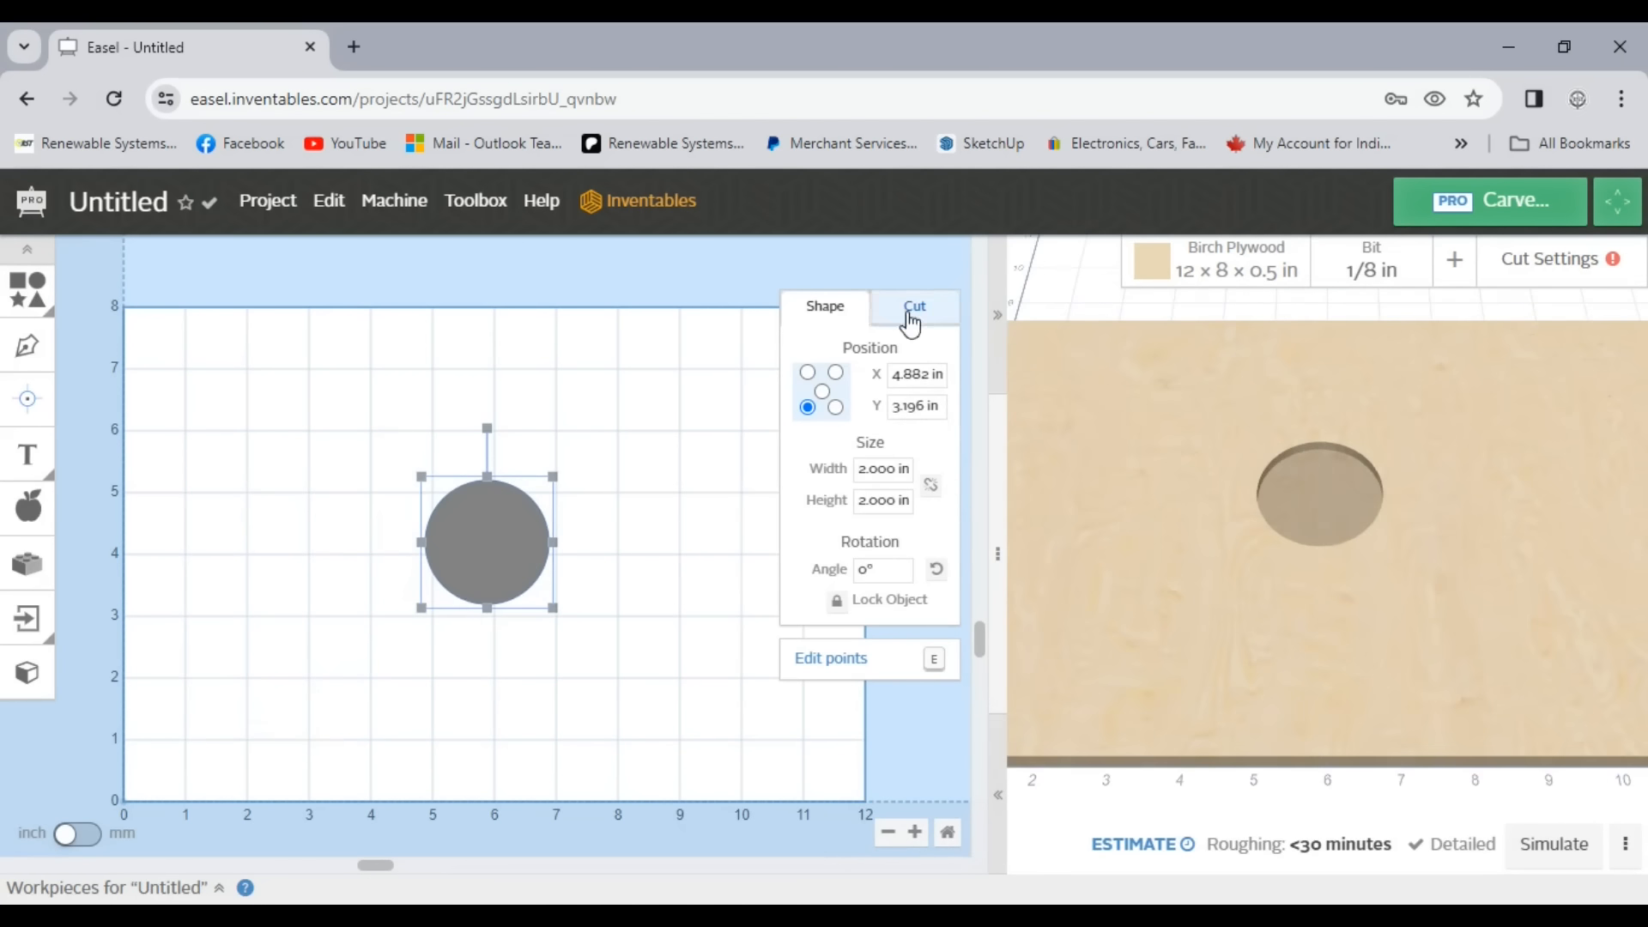
left_click(913, 306)
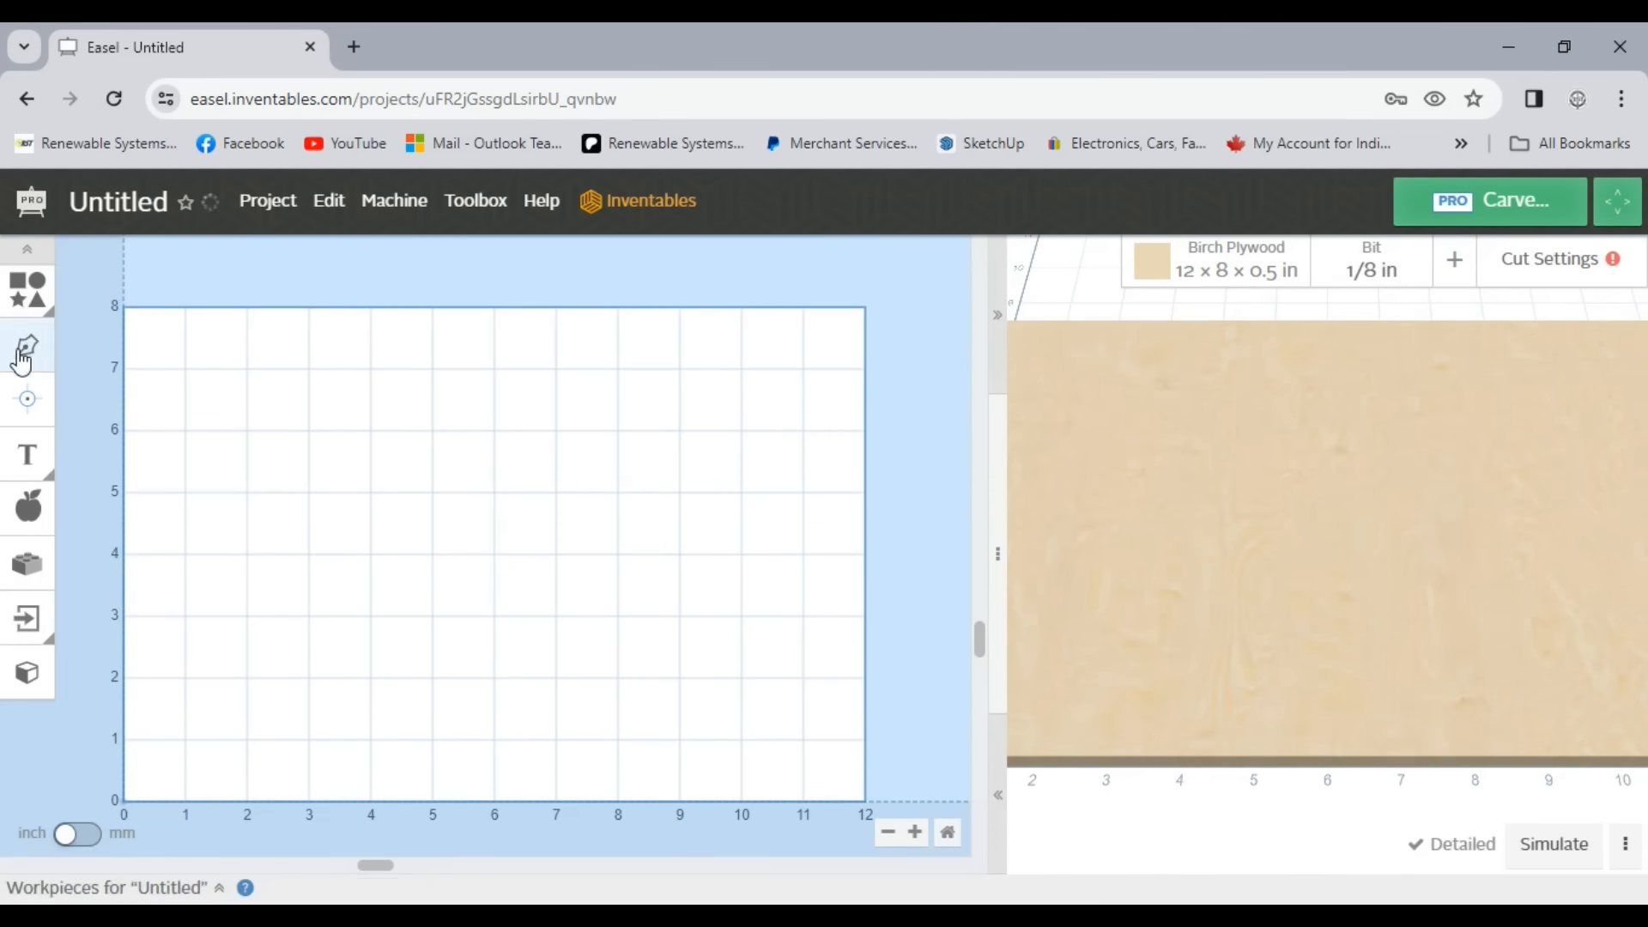
left_click(25, 347)
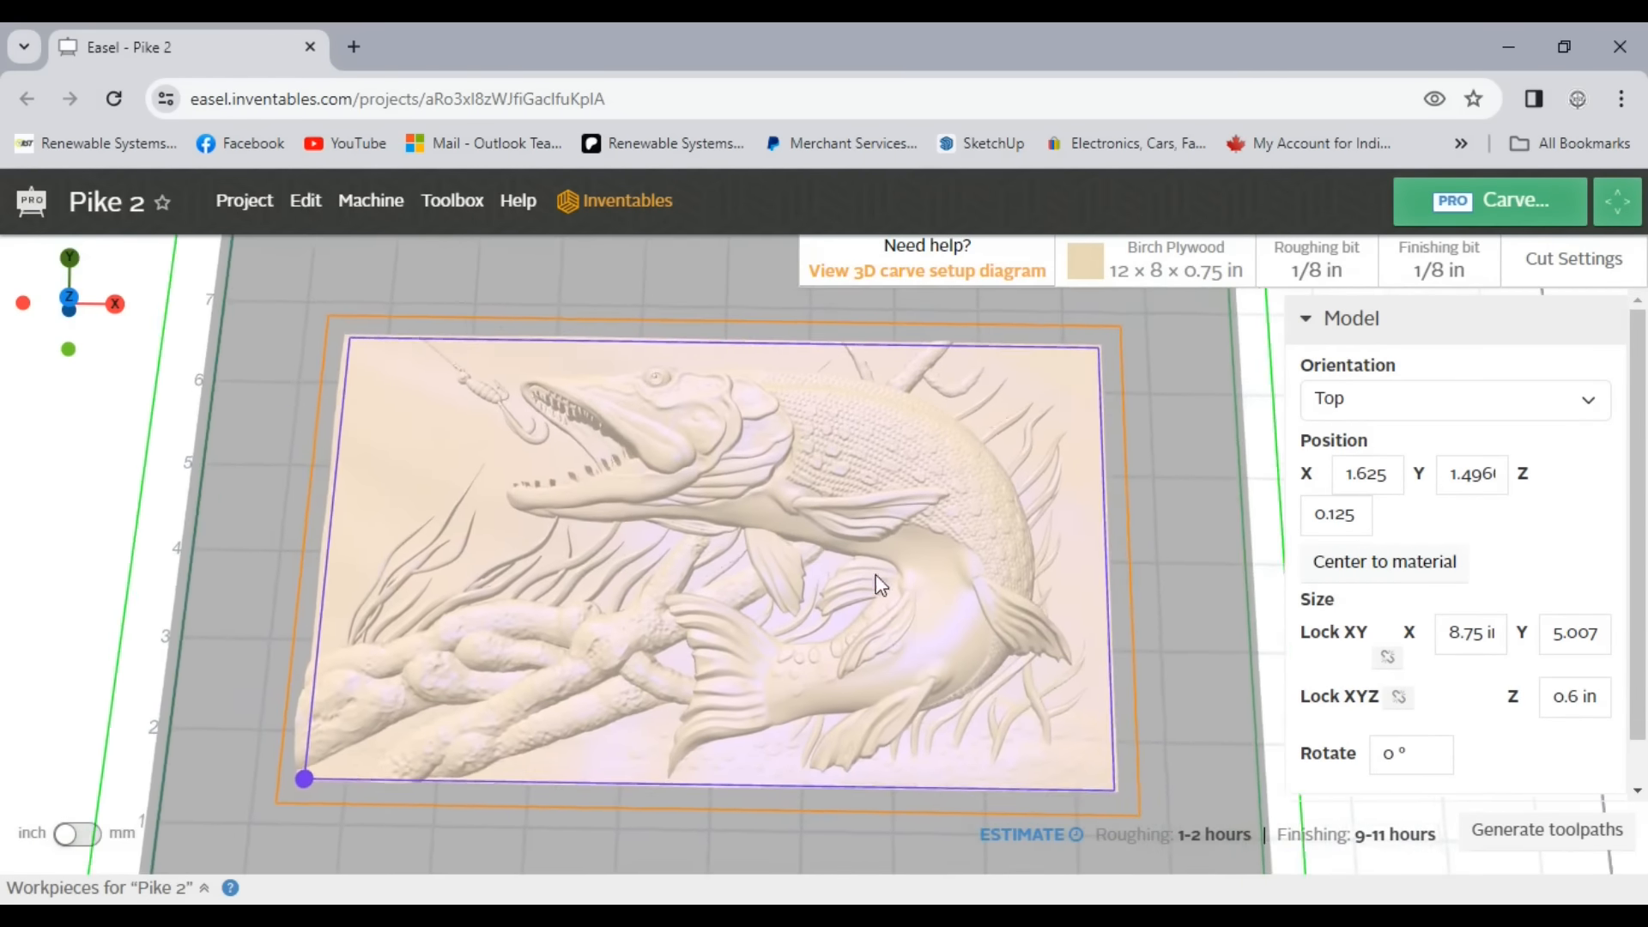
Step: Keep Rectangle Relief as the cut style with manual cut settings and start Carve
scroll("up", 3)
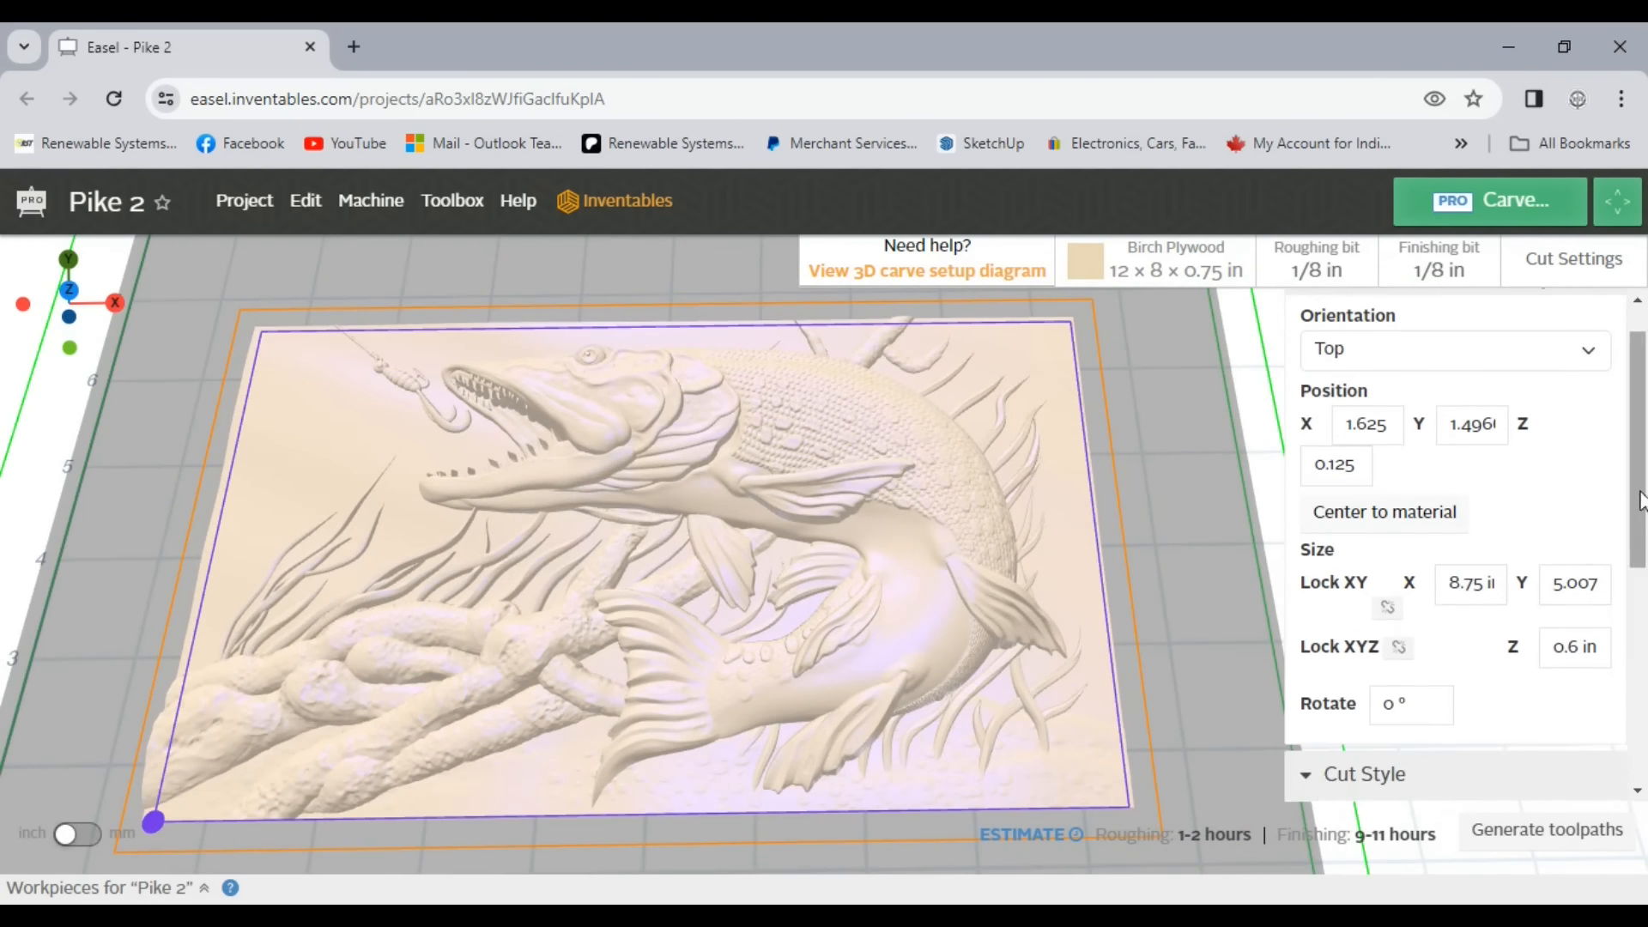
left_click(1454, 371)
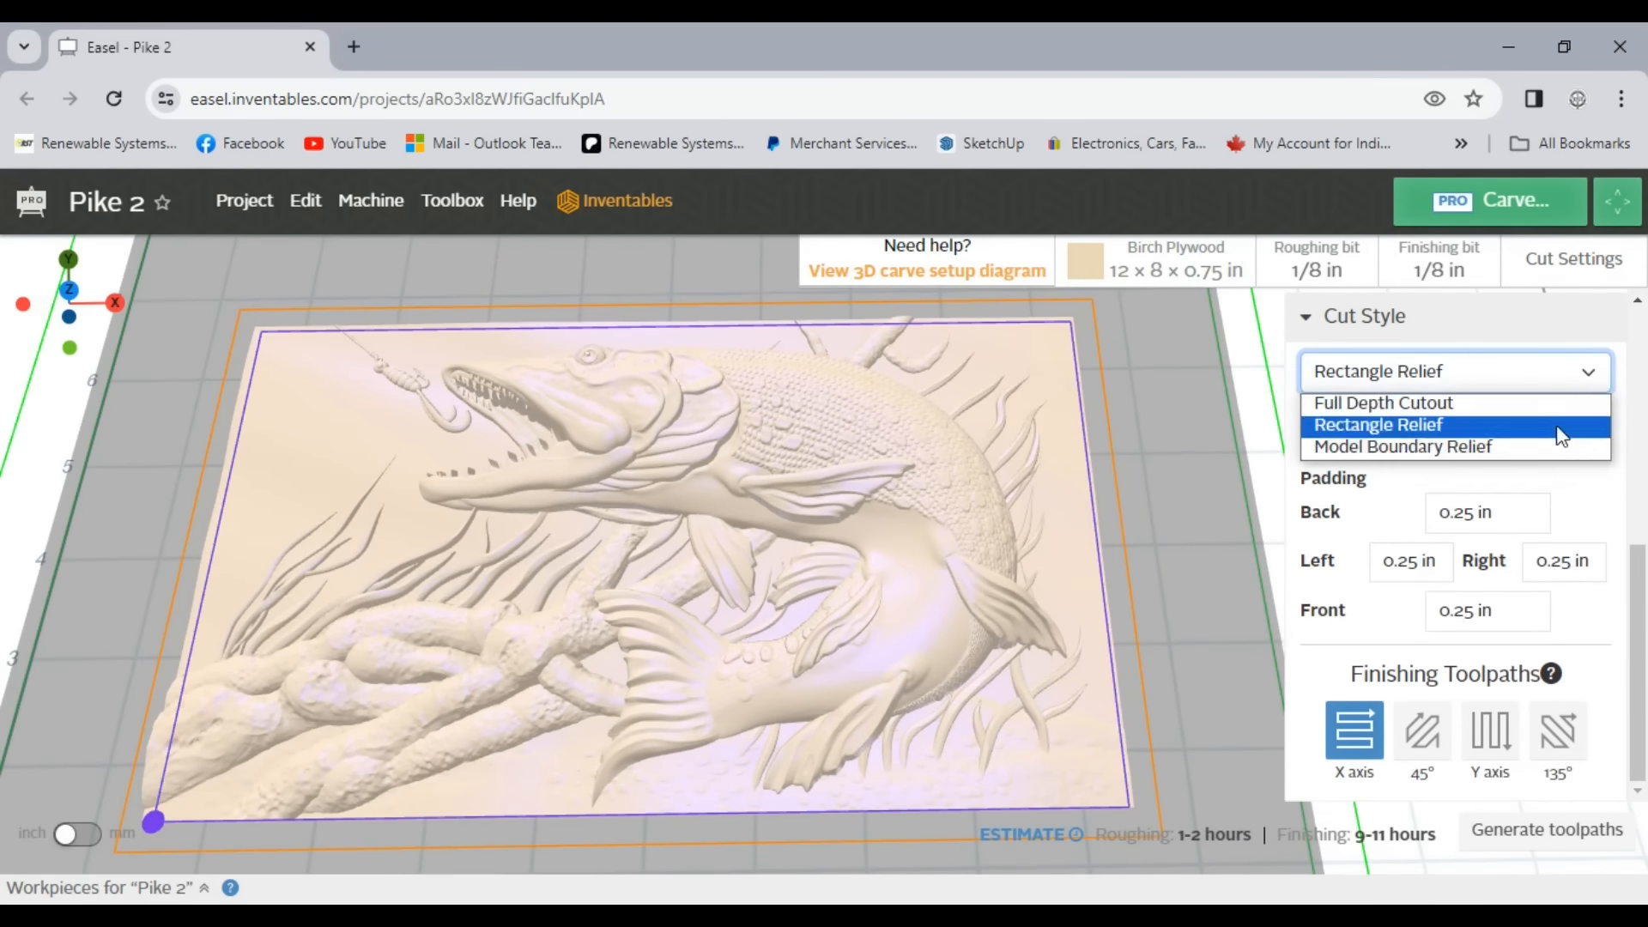
left_click(1315, 259)
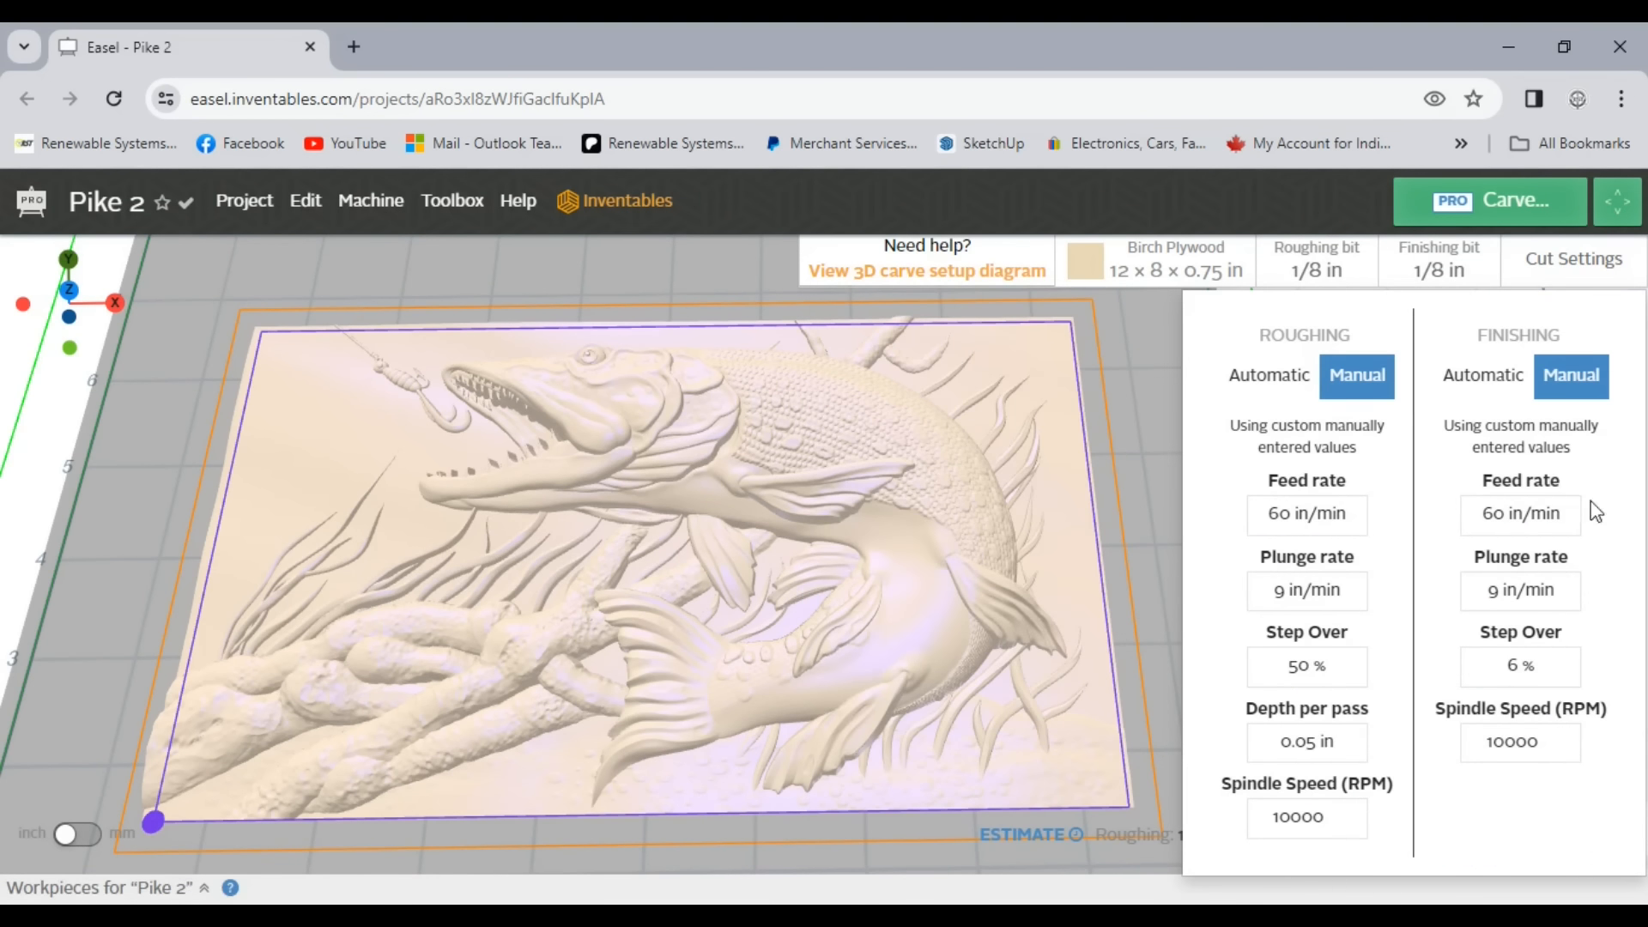
left_click(1487, 201)
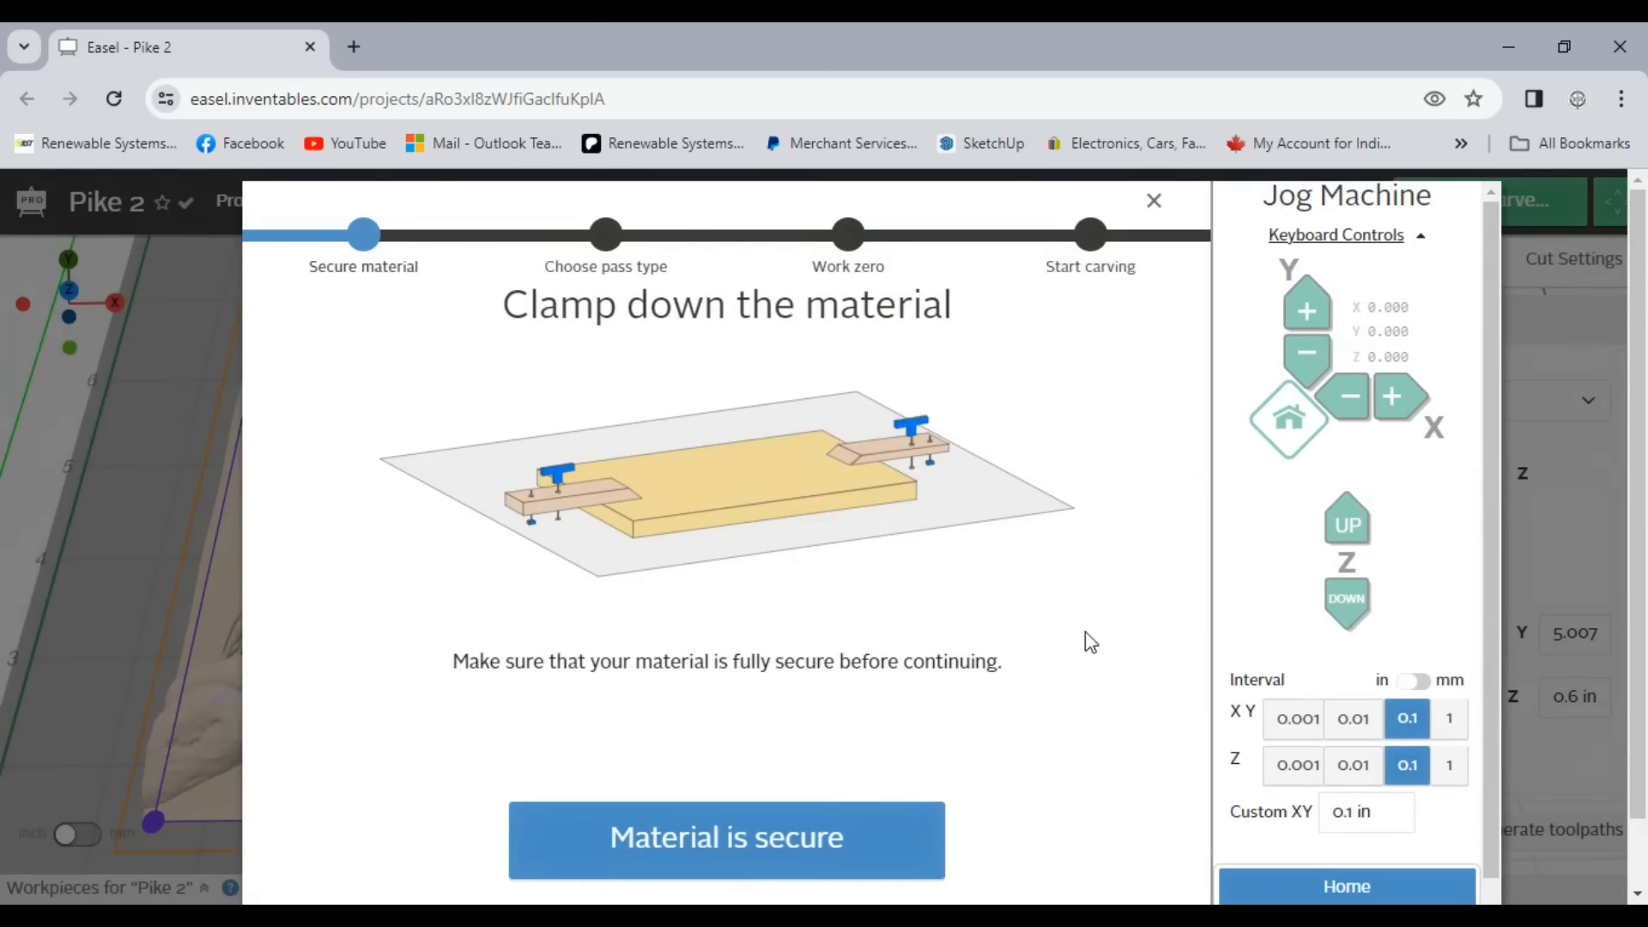
Step: Confirm material is secure, close the roughing-complete summary, and restart the carve to the securing step
left_click(726, 838)
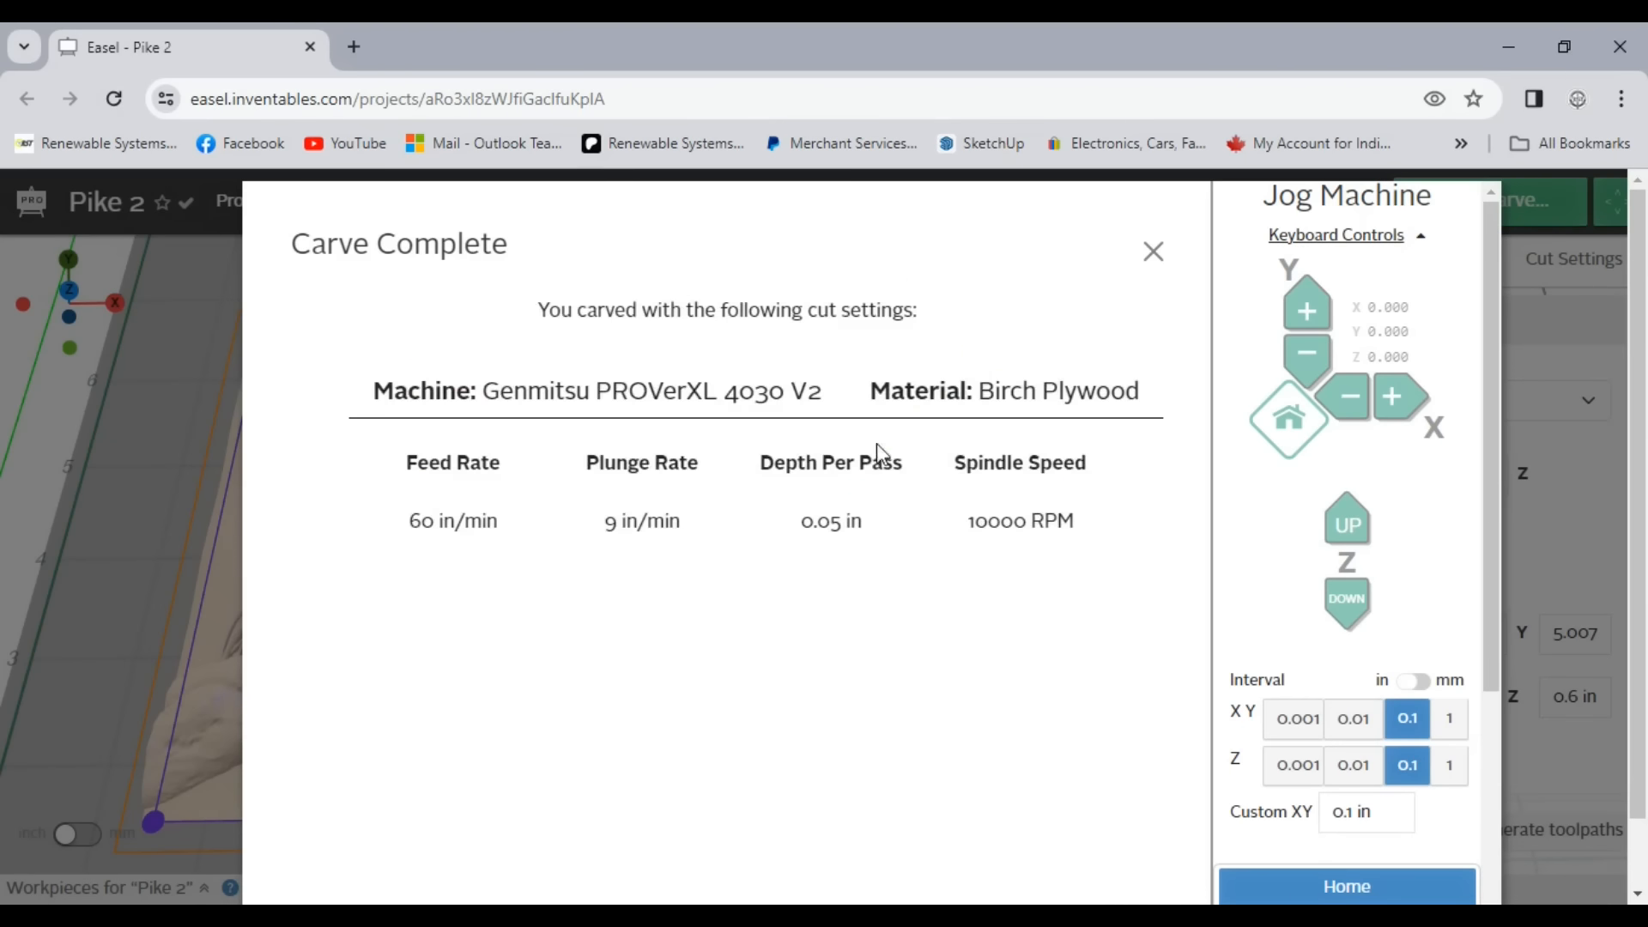
left_click(1152, 251)
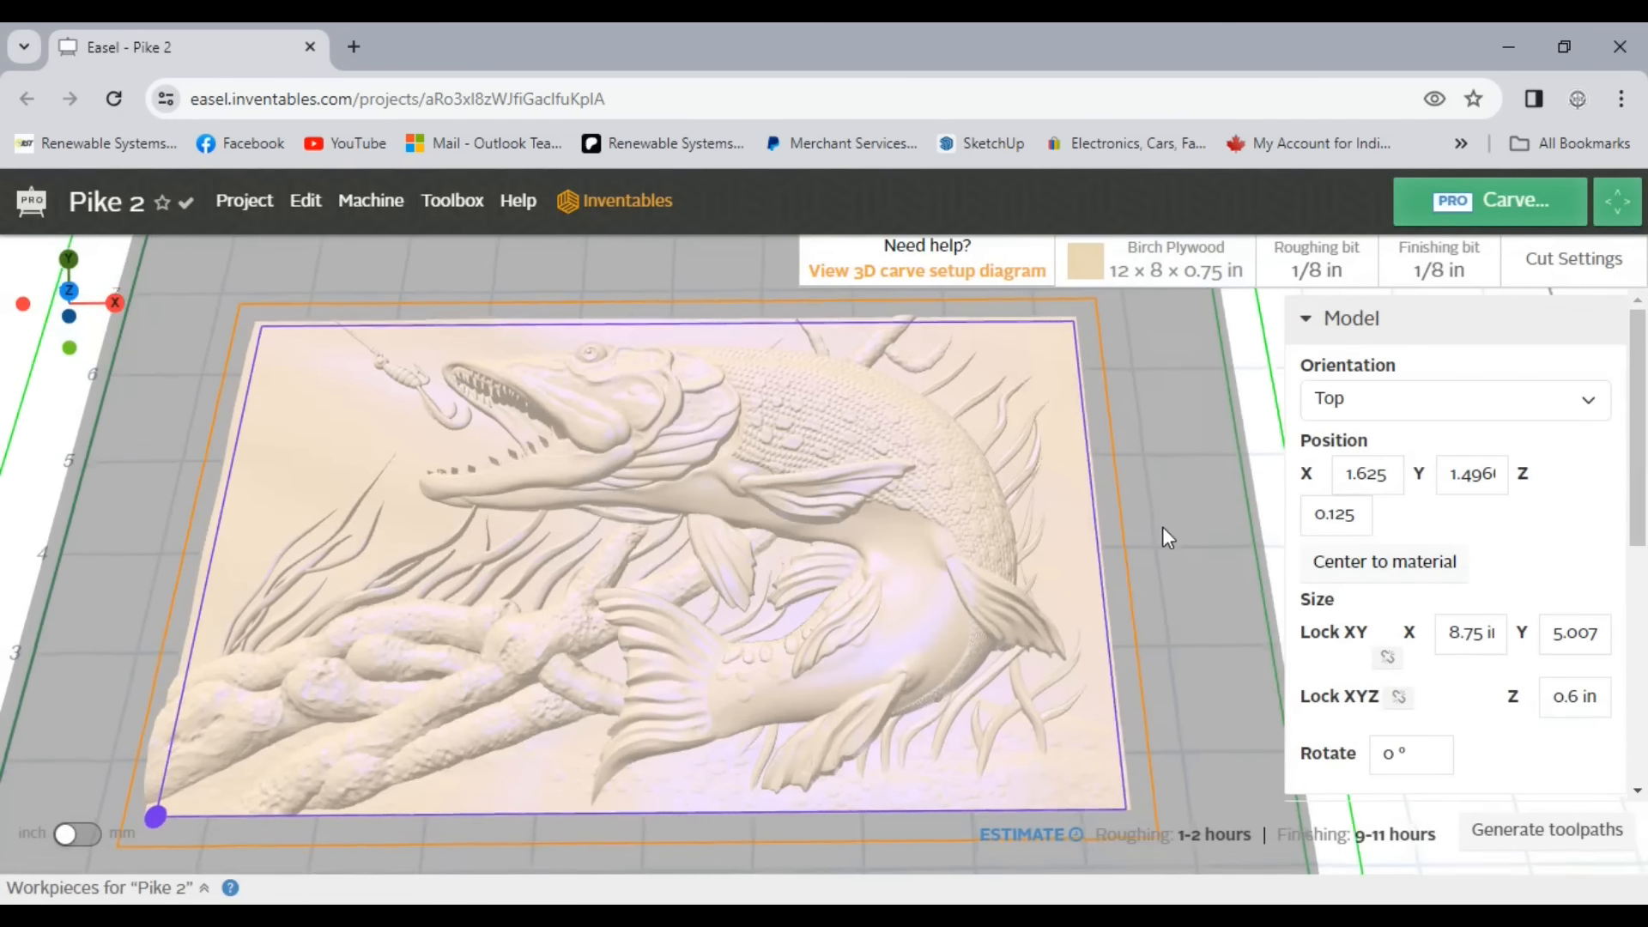
left_click(1488, 201)
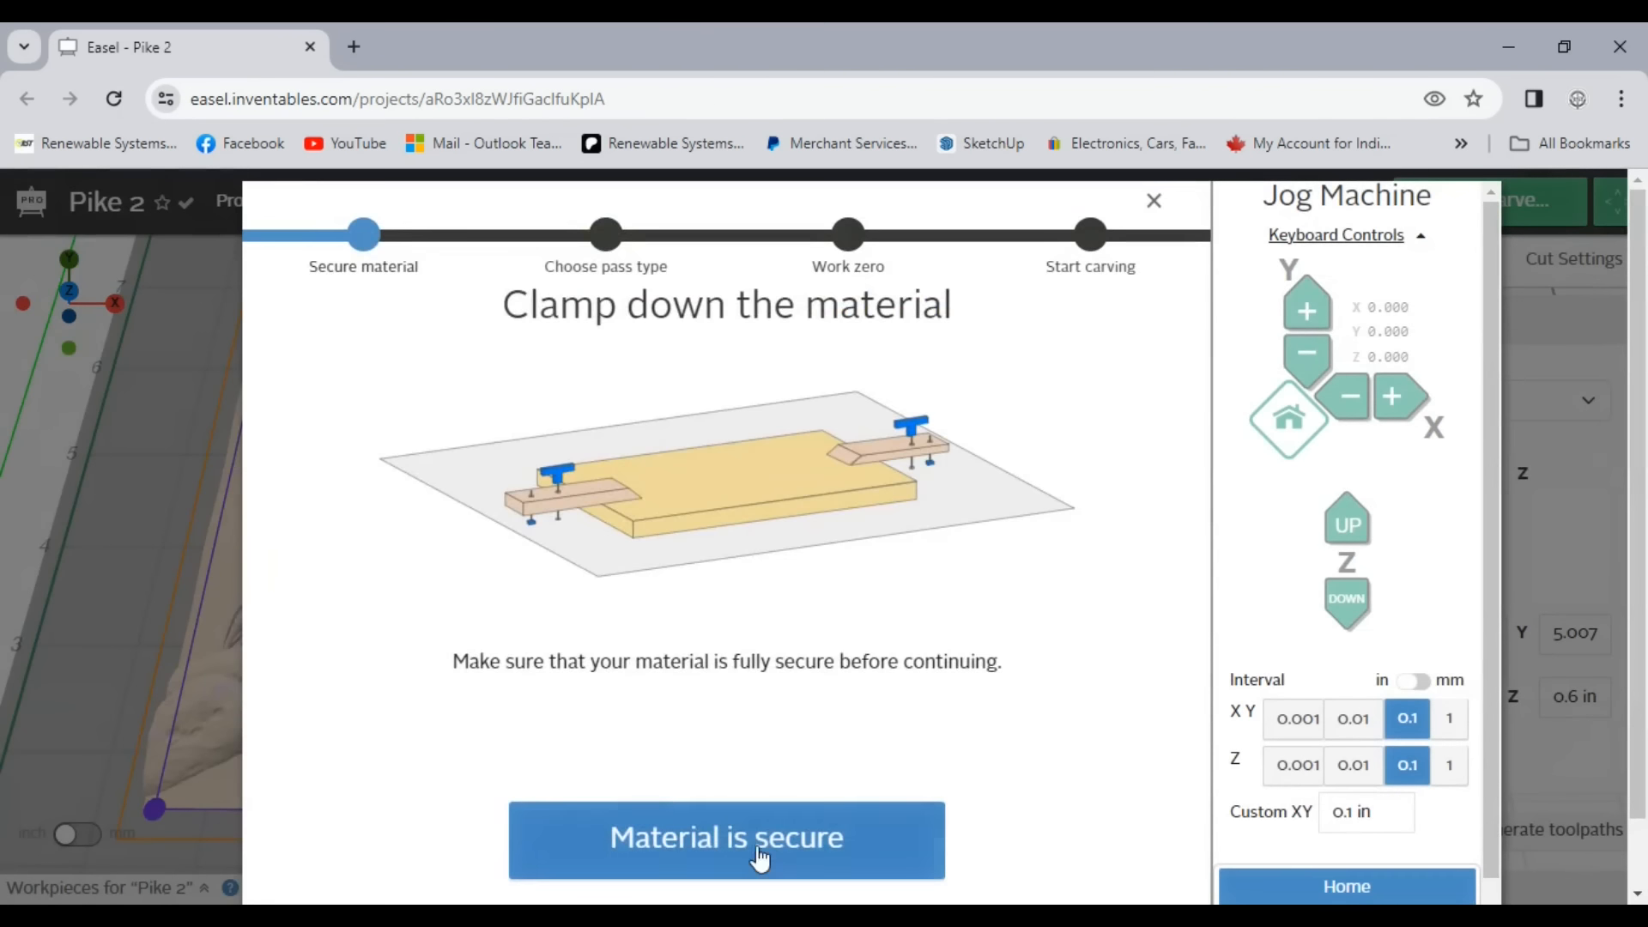
left_click(727, 837)
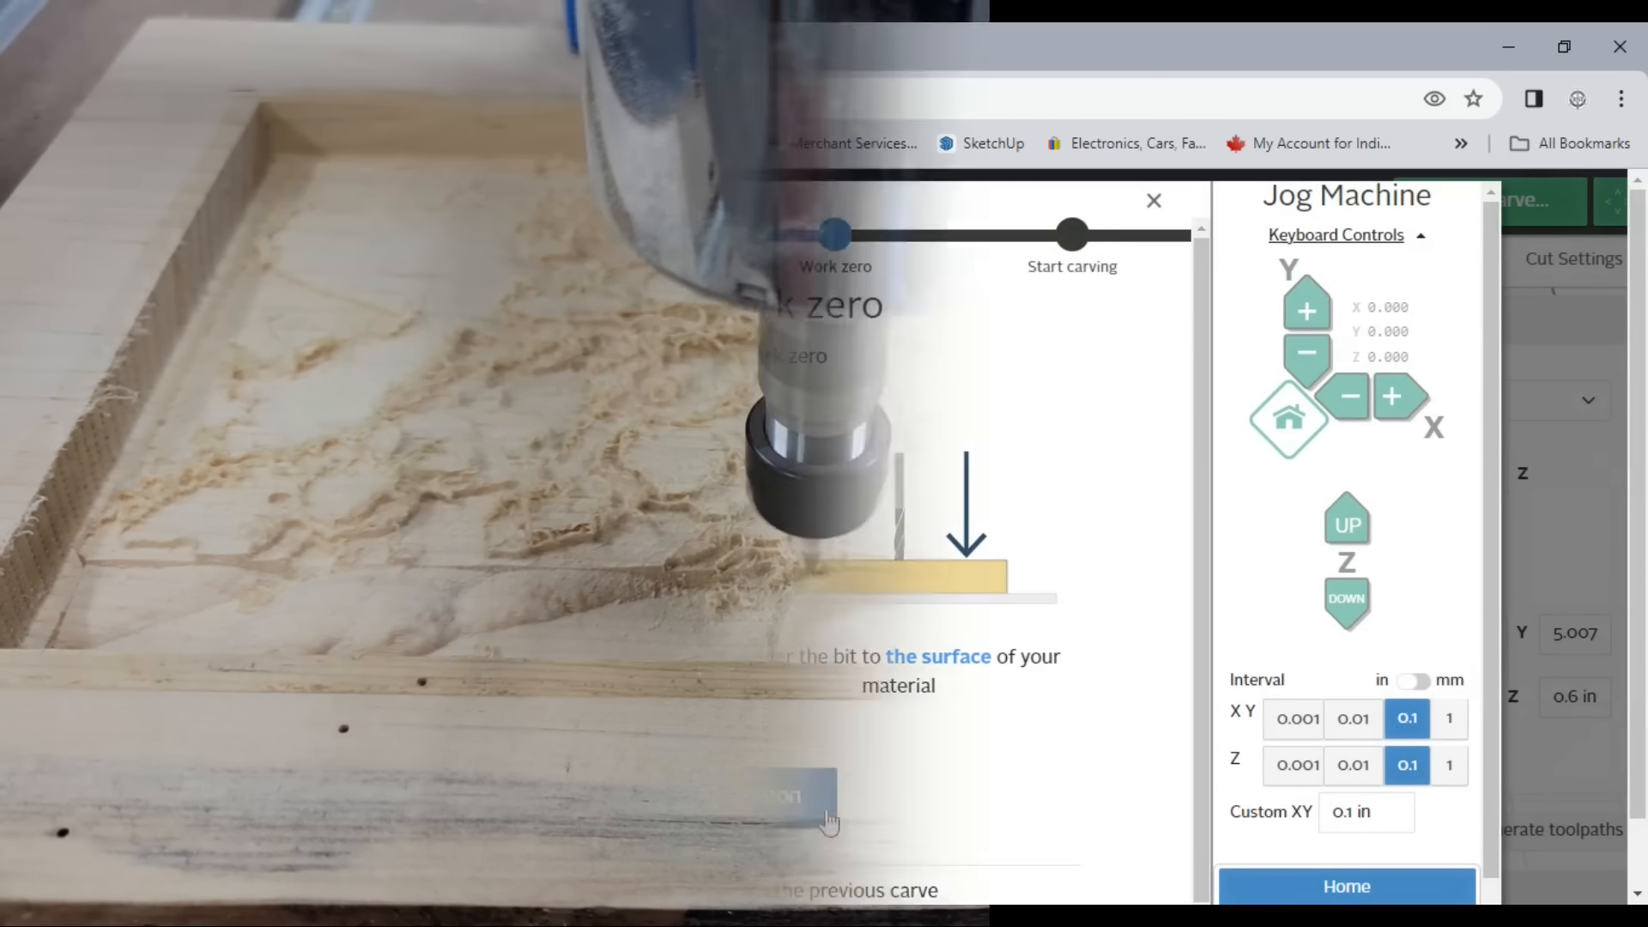
Step: Set work zero so the machine carves the pike relief into the plywood
left_click(1151, 199)
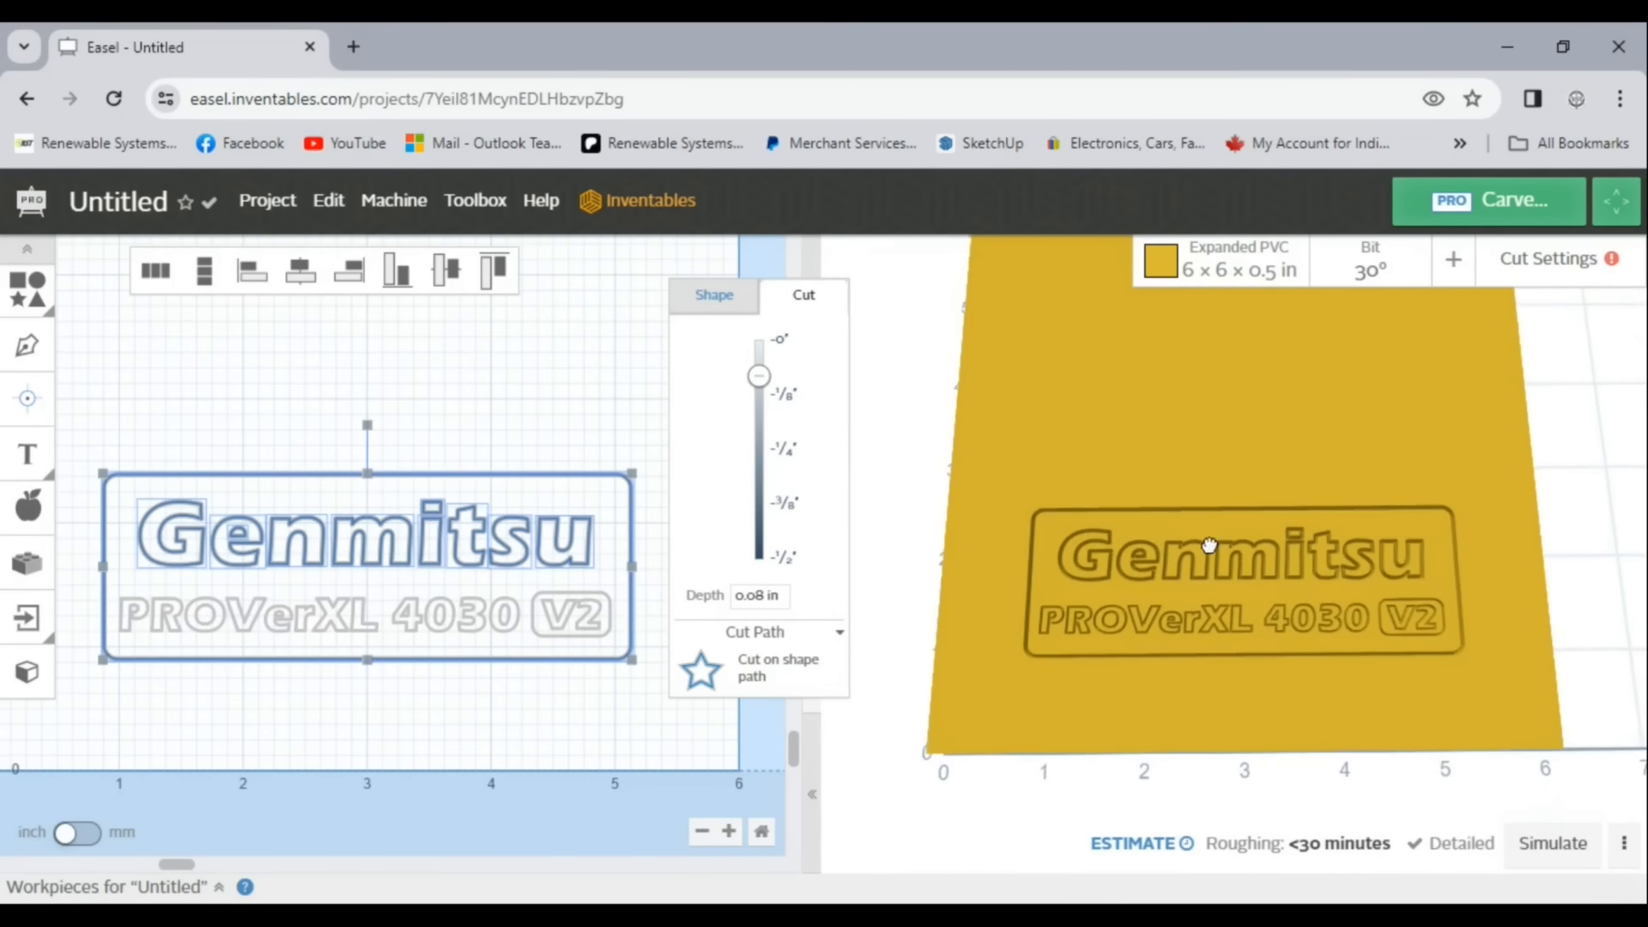
Step: Review the logo's PVC cut settings and position, then its aluminum settings: 0.02 in depth, 5 in/min feed, 0.005 in passes
left_click(1546, 258)
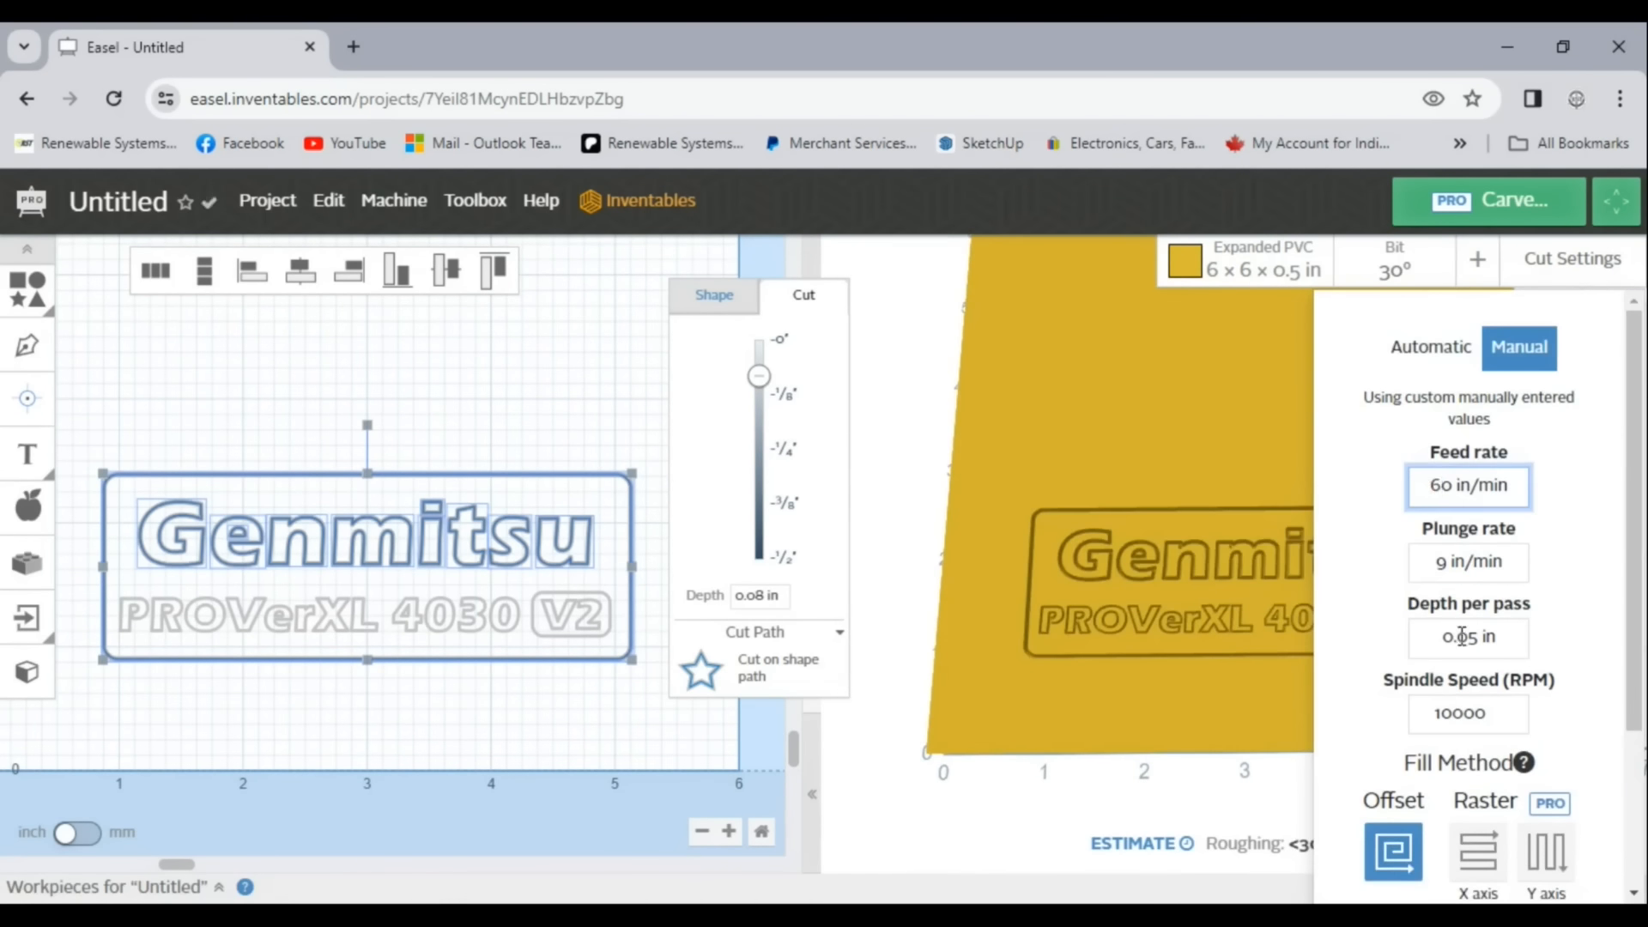
scroll("down", 3)
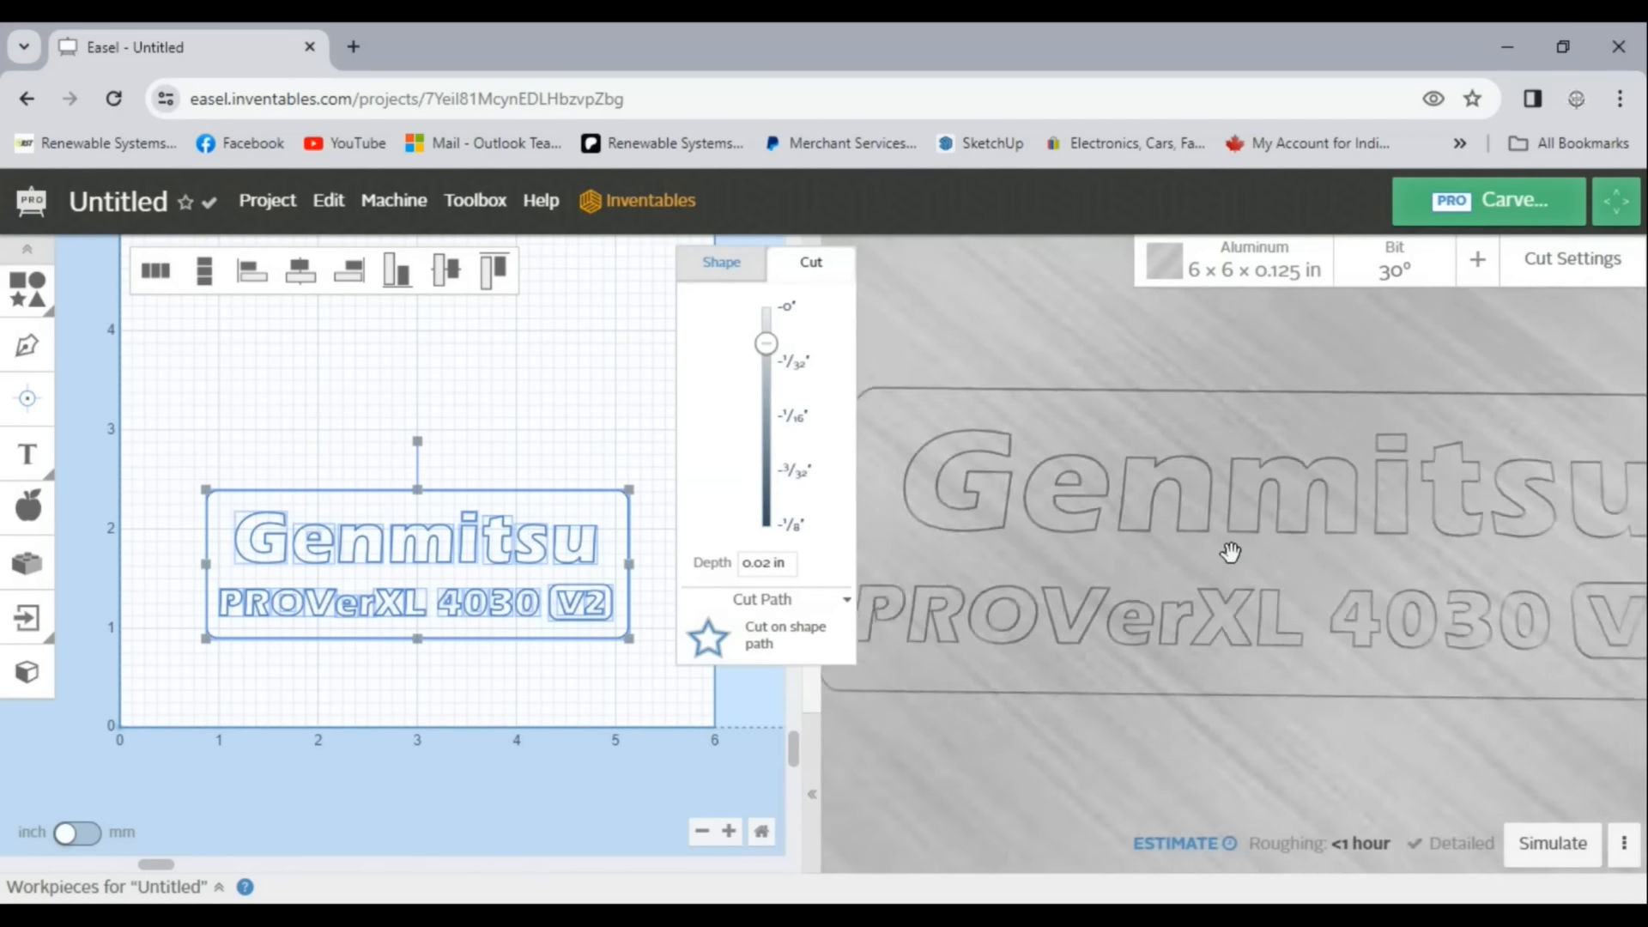
left_click(721, 261)
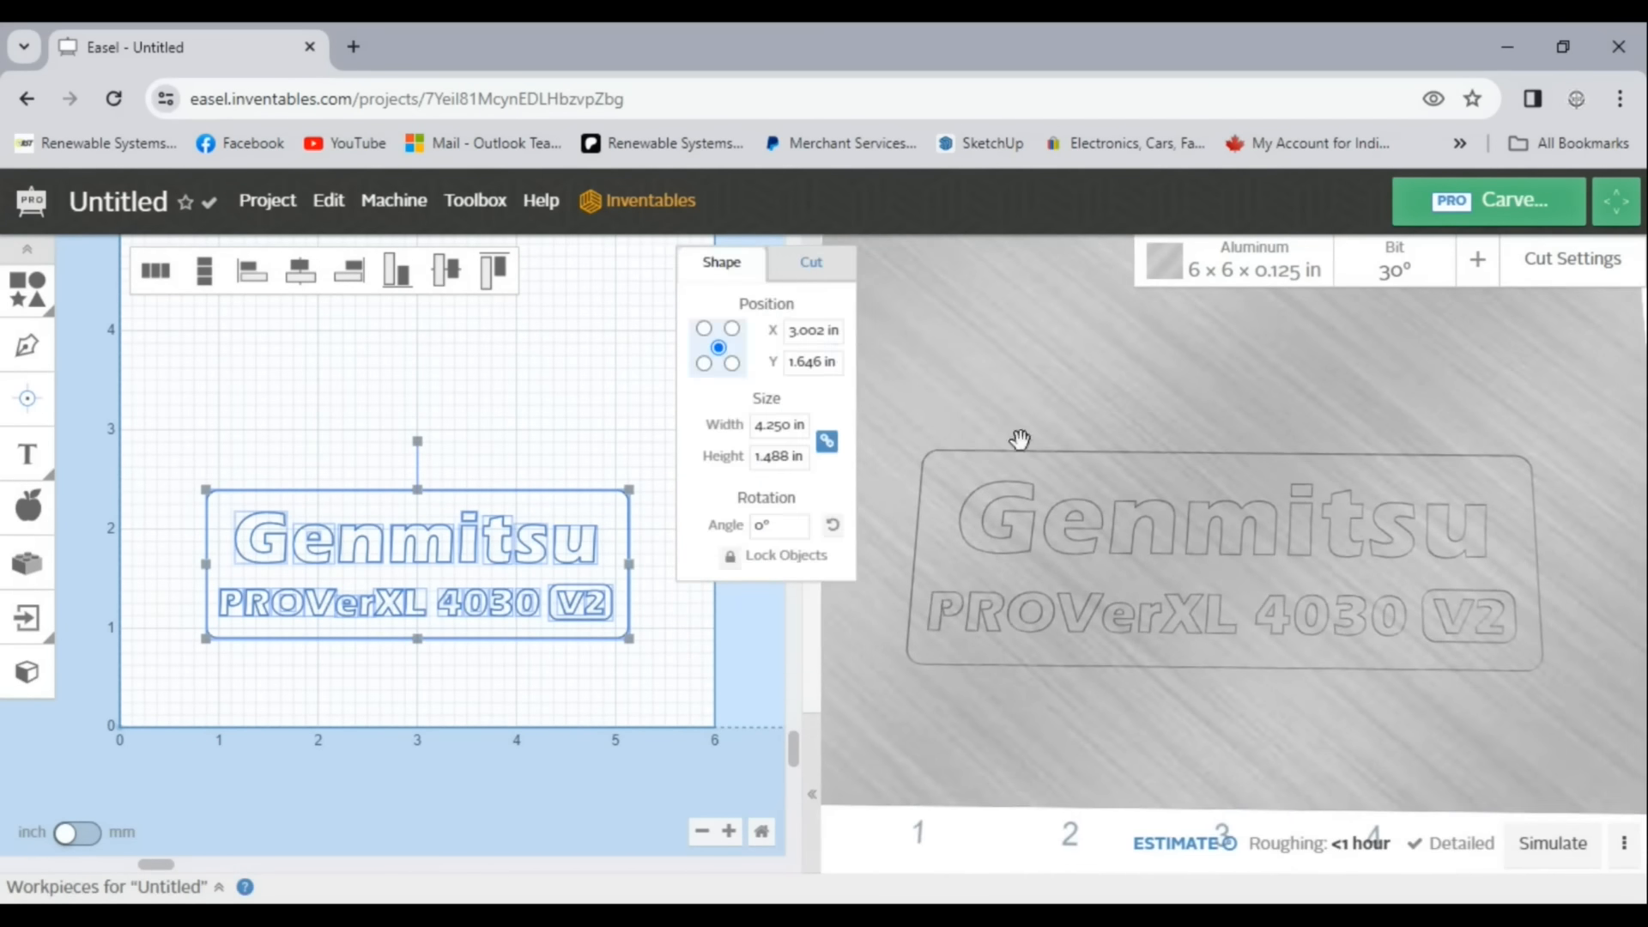
left_click(1570, 257)
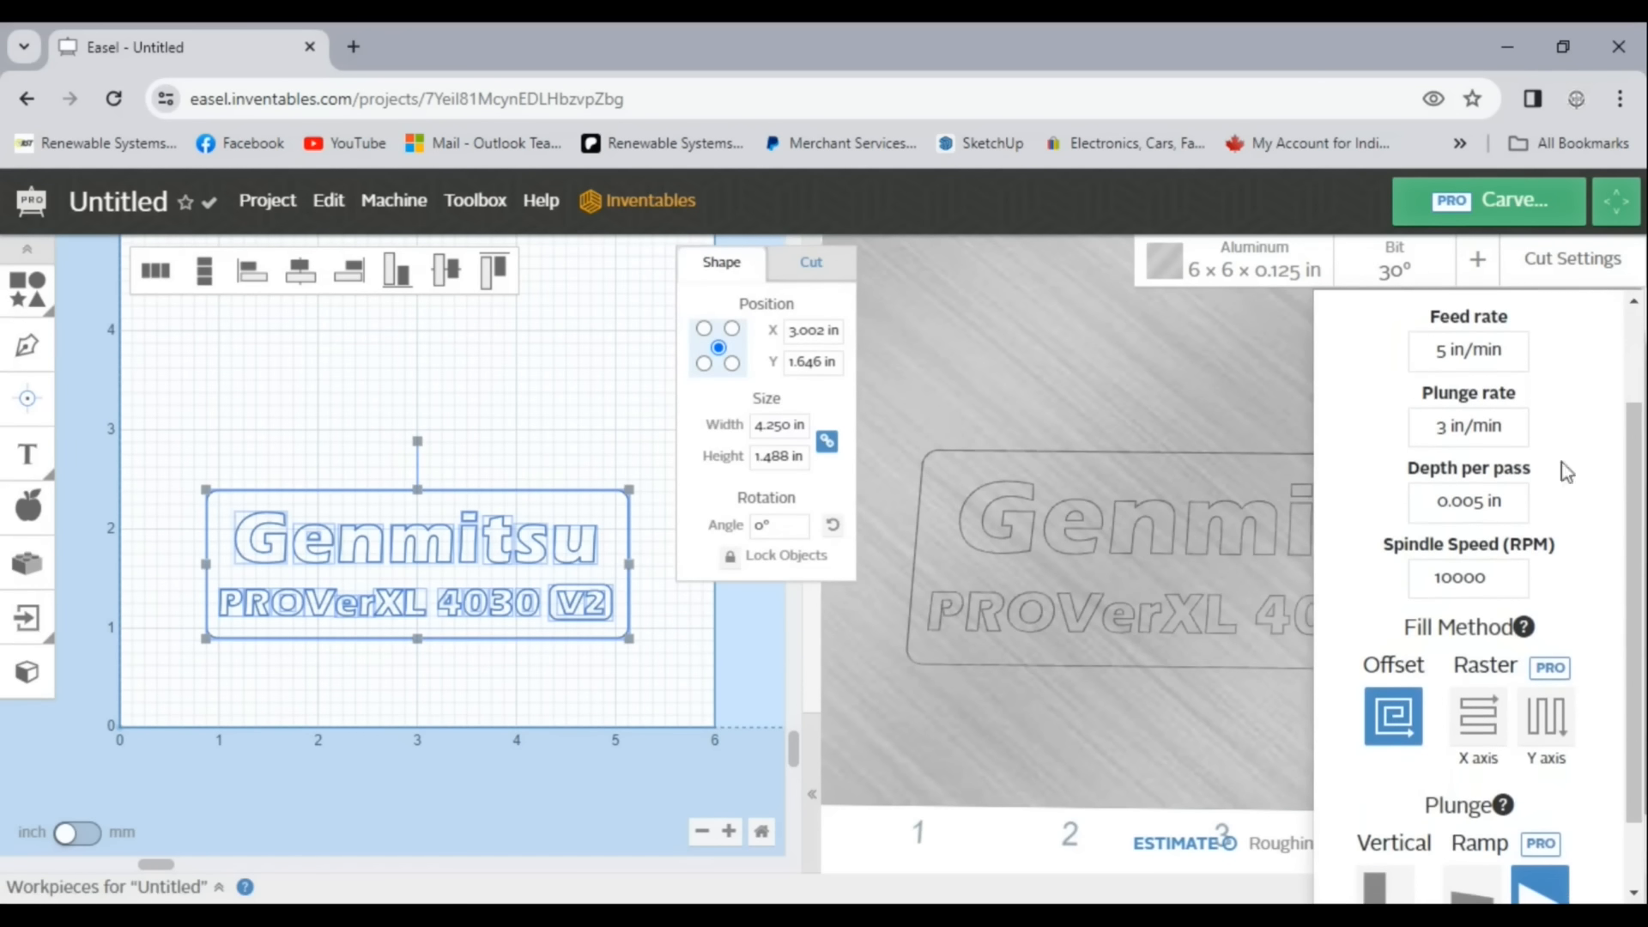